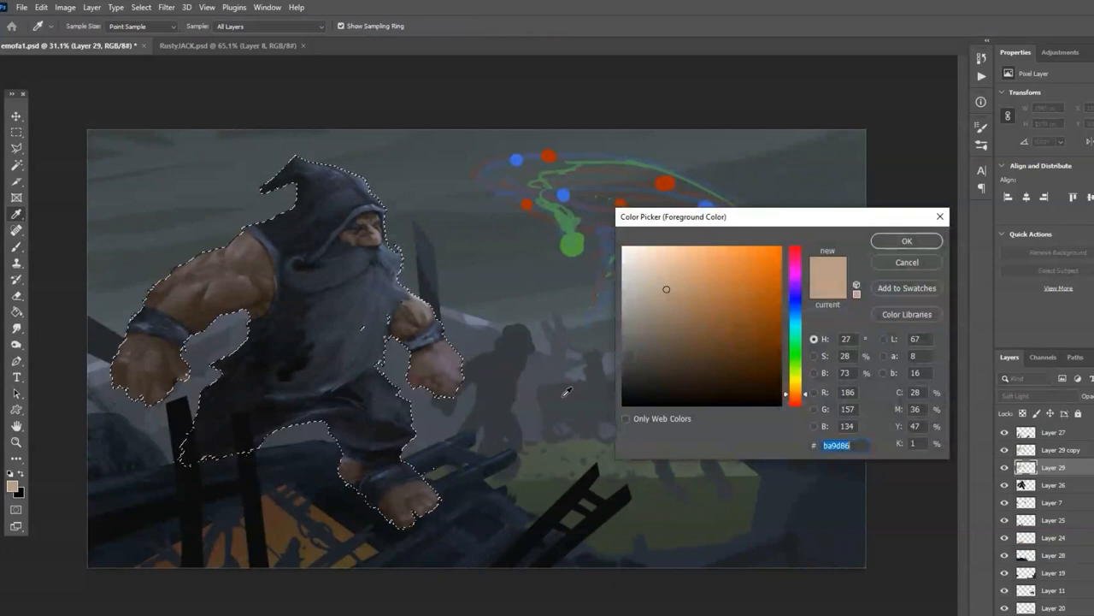
Confirm a warm rusty orange foreground colour for repainting the dwarf's beard.
{"action": "left_click", "coordinate": [905, 240]}
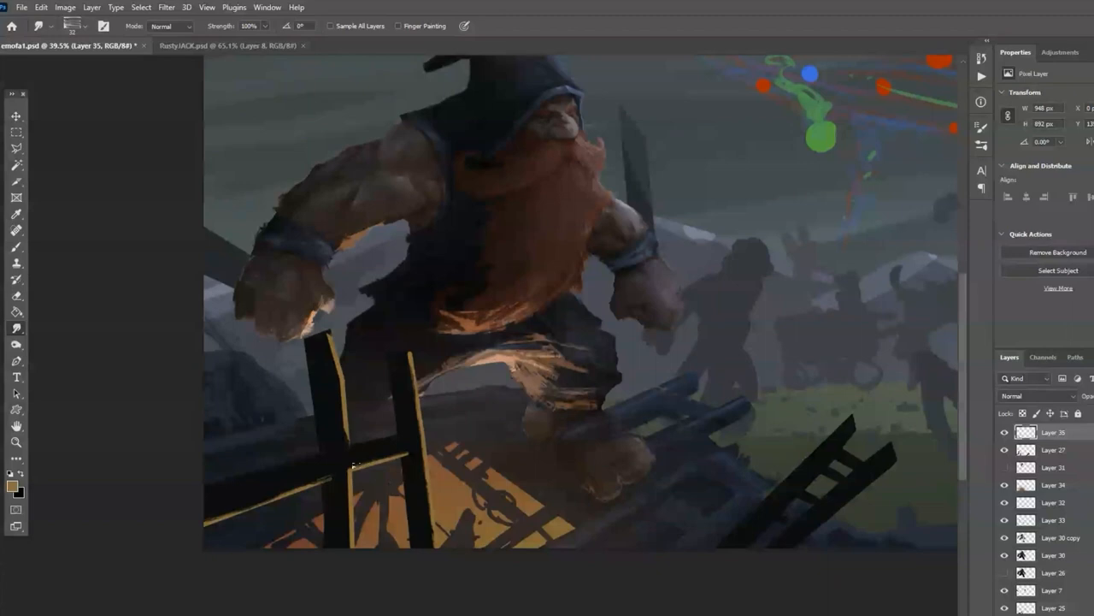
Select the dark creature silhouette layer and choose Filter > Liquify.
{"action": "left_click", "coordinate": [15, 148]}
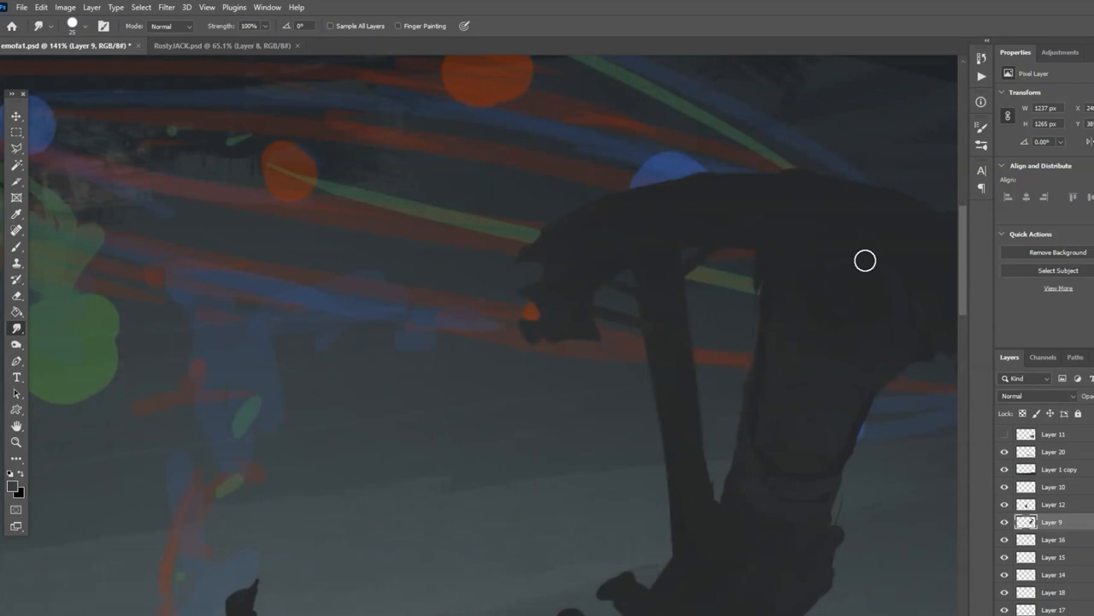
{"action": "left_click", "coordinate": [166, 7]}
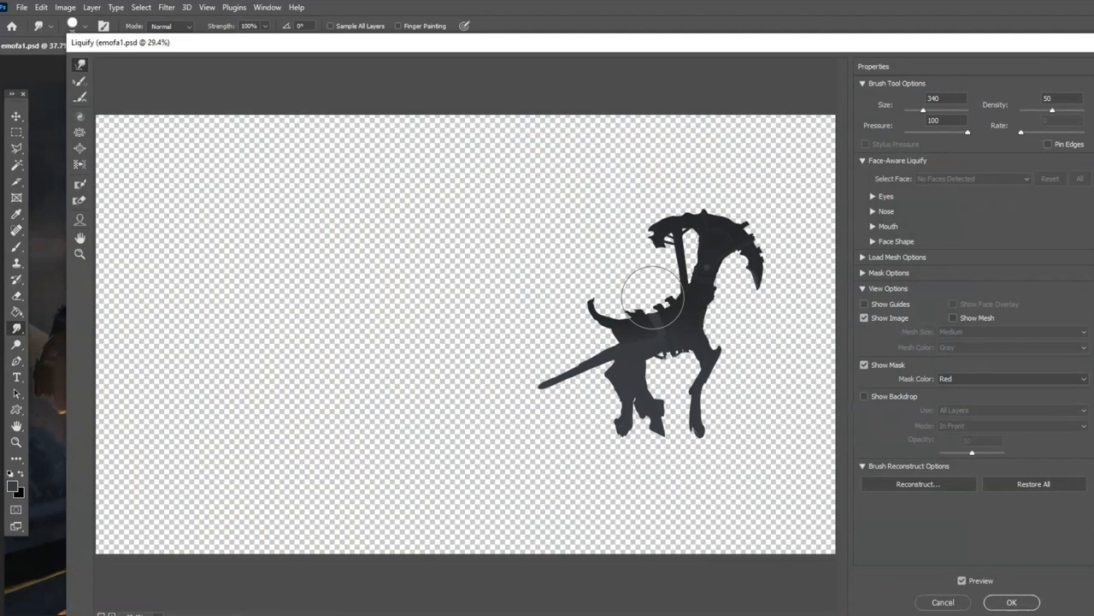
{"action": "left_click", "coordinate": [1012, 602]}
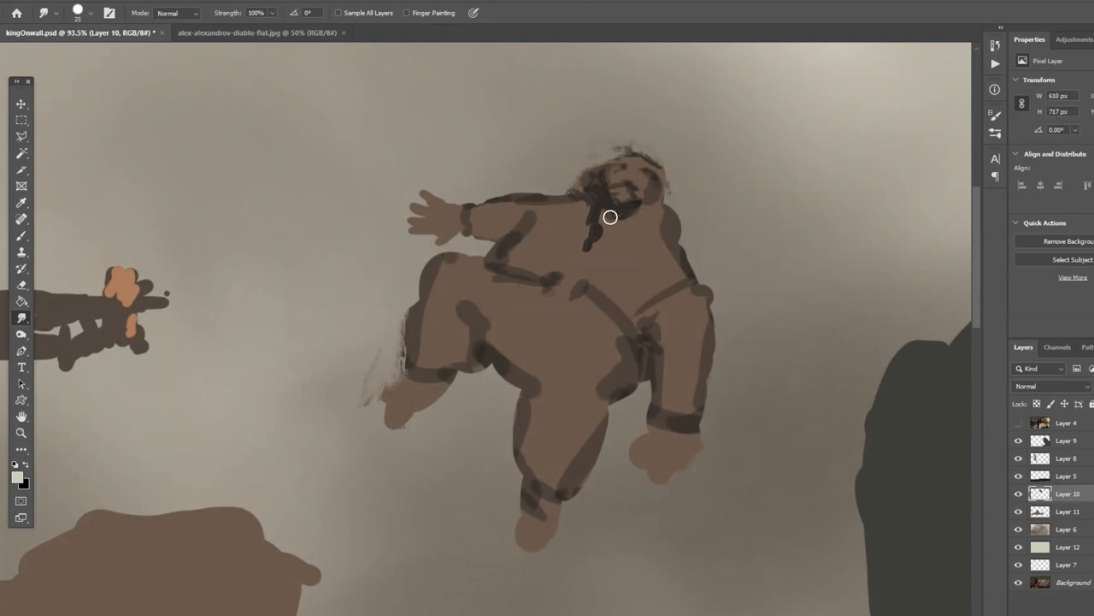
Warp the brown outstretched-arms figure block-in on its own layer.
{"action": "left_click_drag", "start_coordinate": [610, 216], "coordinate": [708, 295]}
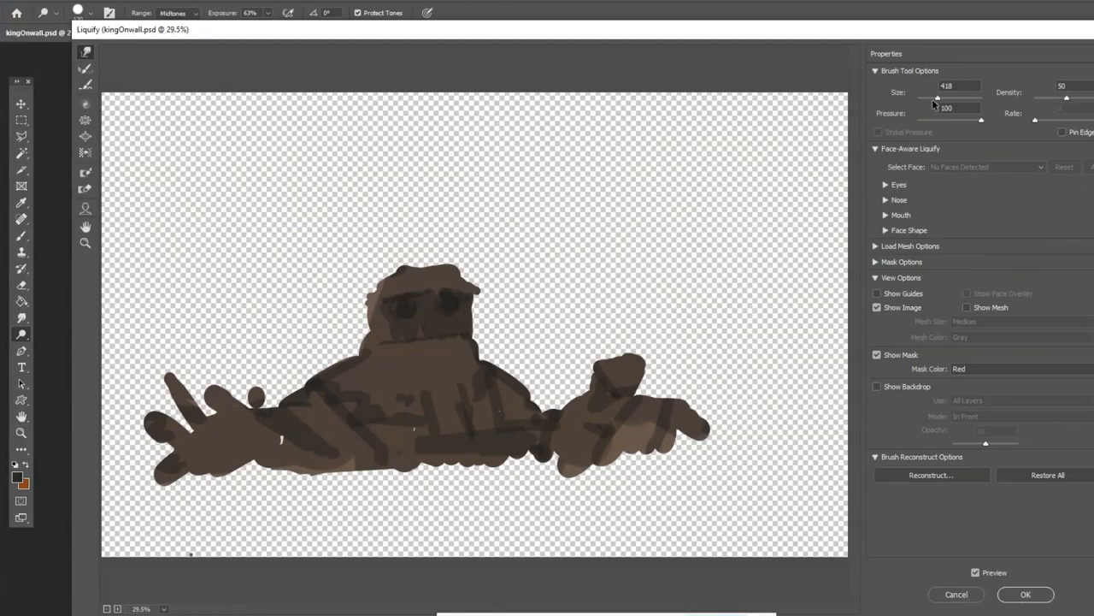
Apply Liquify to the robed, bearded figure tumbling head-down.
{"action": "left_click", "coordinate": [1025, 595]}
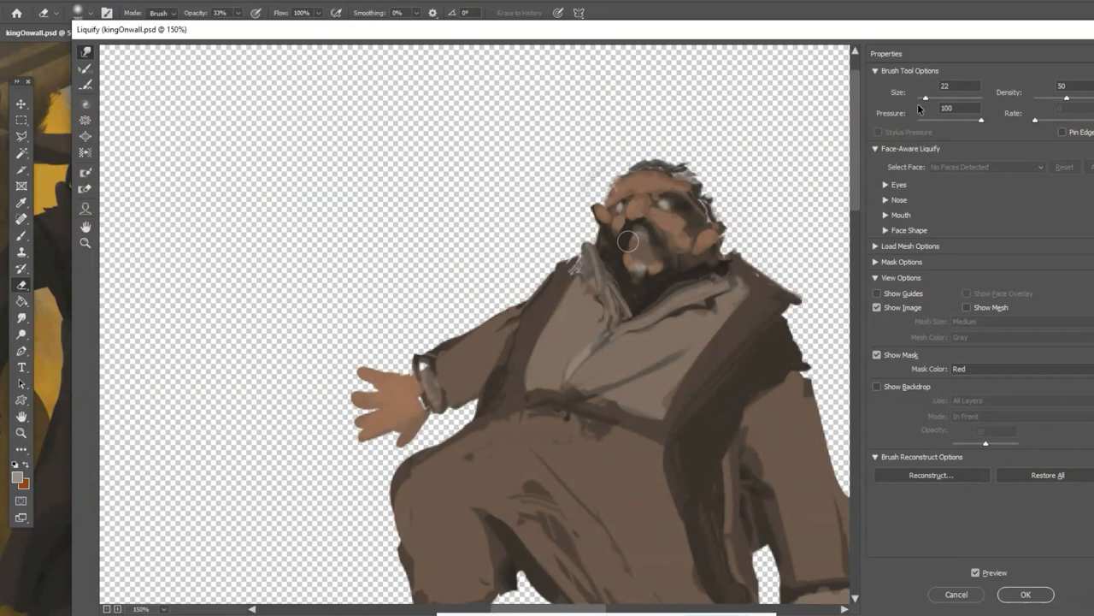
{"action": "left_click", "coordinate": [1025, 595]}
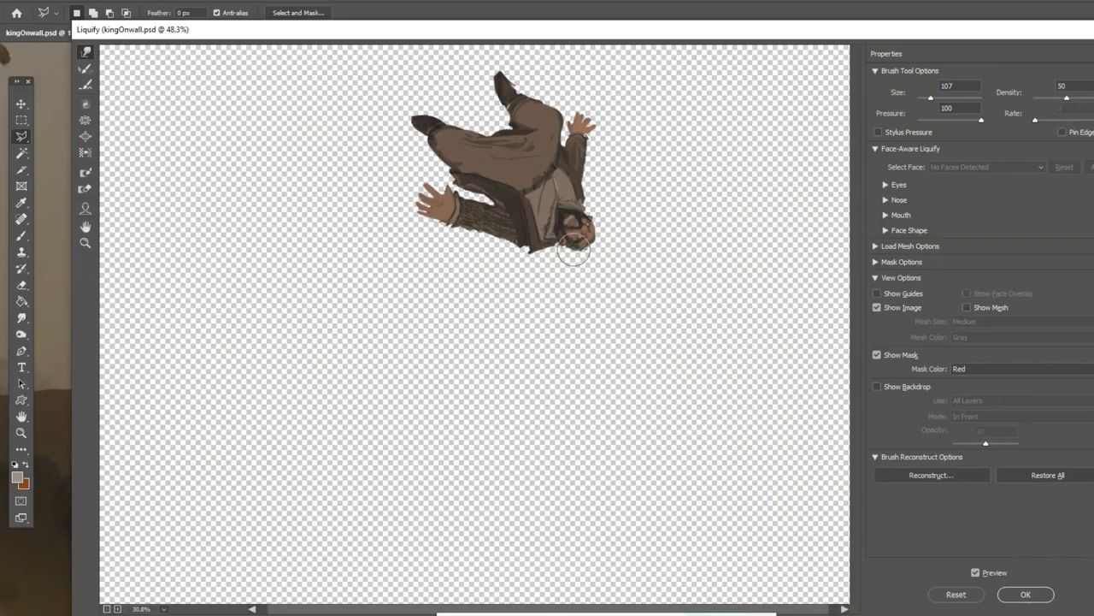
Push the red beard into a drooping jaw shape and apply the Liquify result.
{"action": "left_click", "coordinate": [1025, 594]}
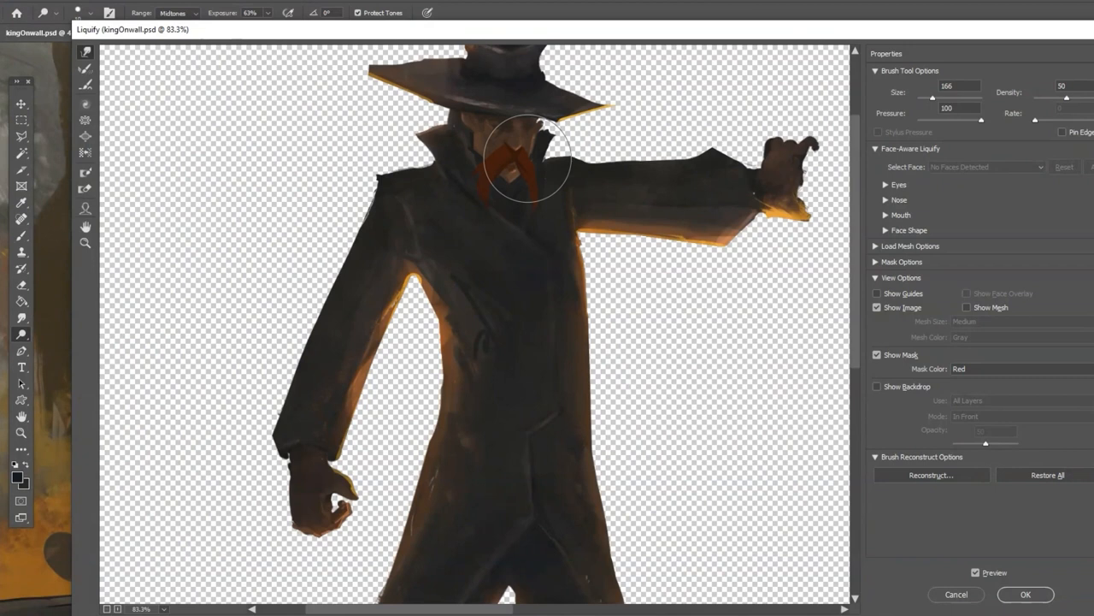
{"action": "left_click", "coordinate": [1025, 595]}
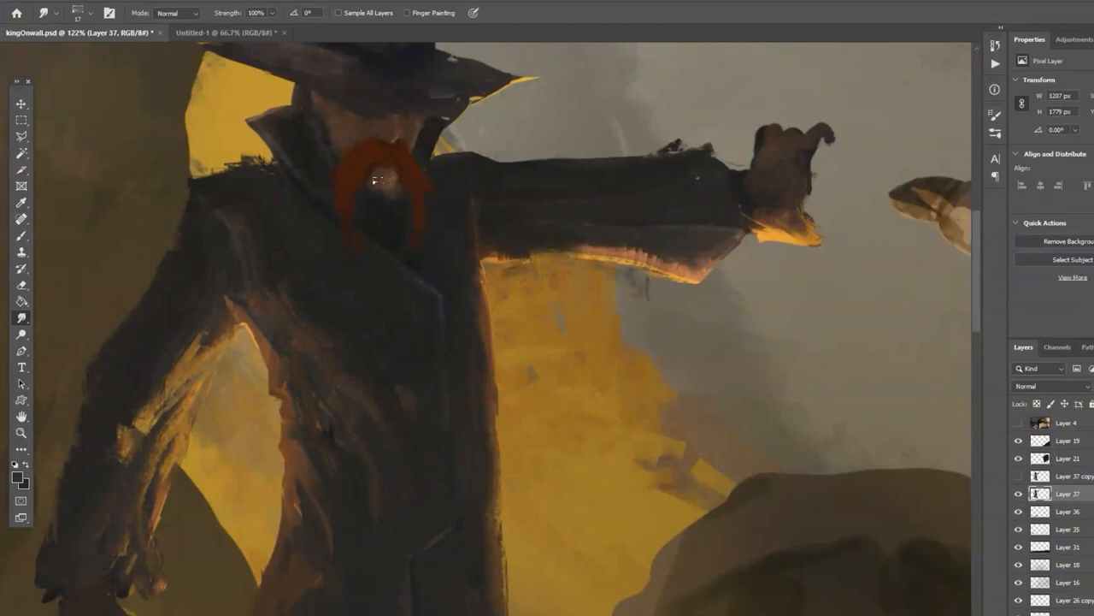
Smudge the red beard's edges up into the cowboy's face.
{"action": "left_click_drag", "start_coordinate": [385, 171], "coordinate": [355, 119]}
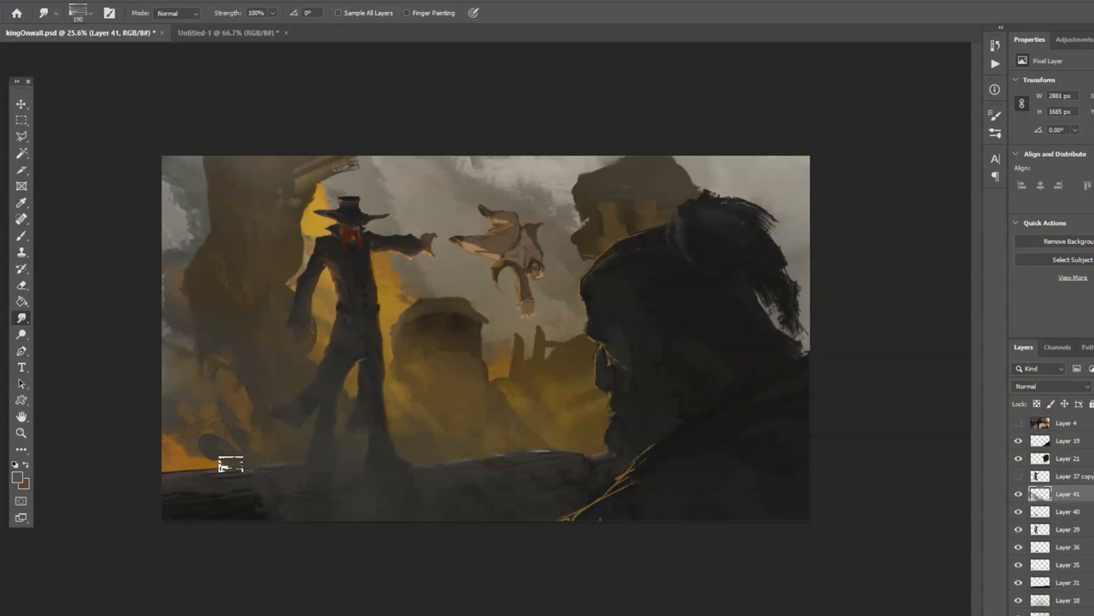
Switch among the cowboy and foreground figure layers to blend their paint.
{"action": "left_click", "coordinate": [1067, 458]}
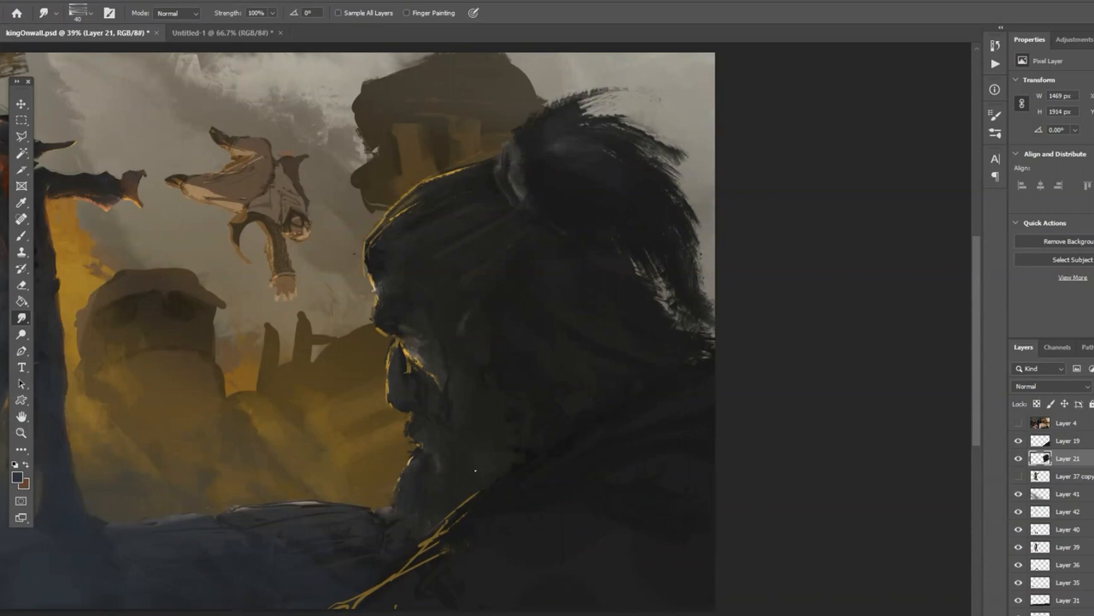
{"action": "left_click", "coordinate": [1066, 441]}
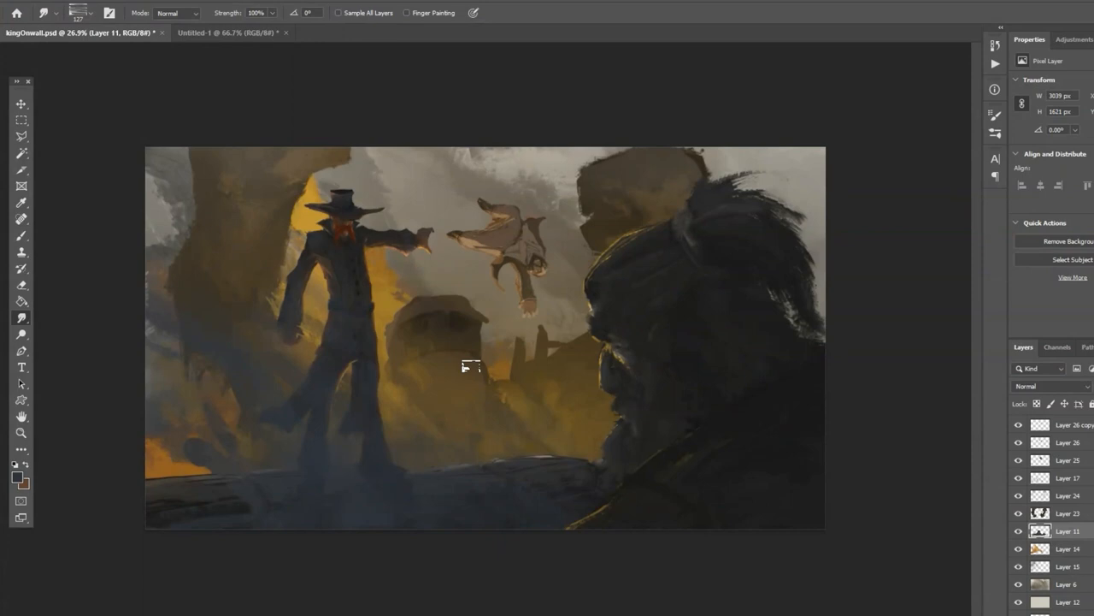
{"action": "left_click", "coordinate": [1066, 478]}
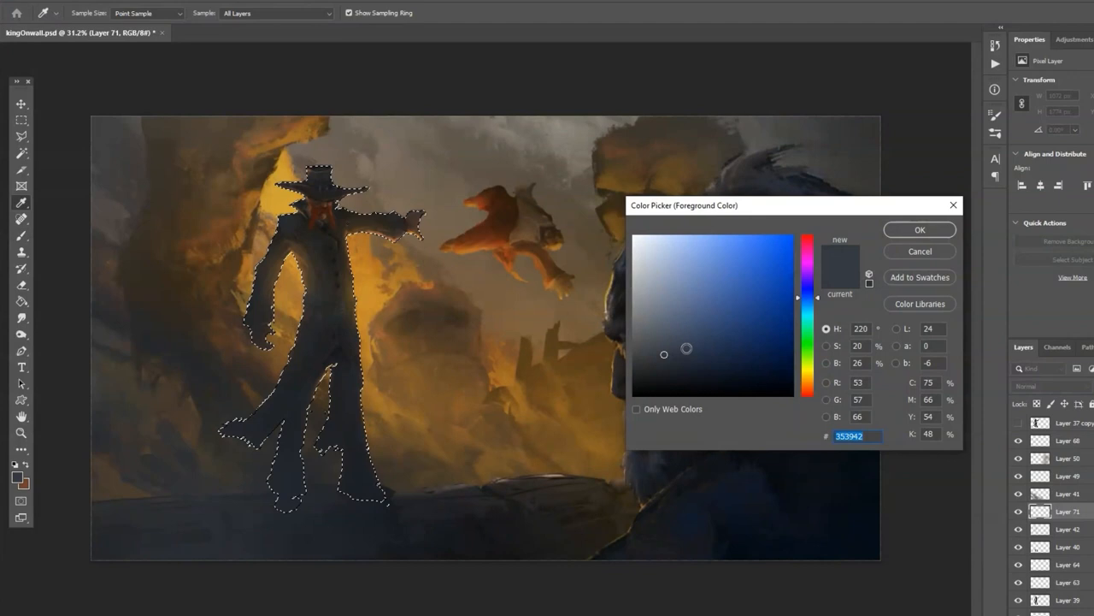
Confirm #353942 dark blue-grey as the foreground colour for the cowboy.
{"action": "left_click", "coordinate": [919, 229]}
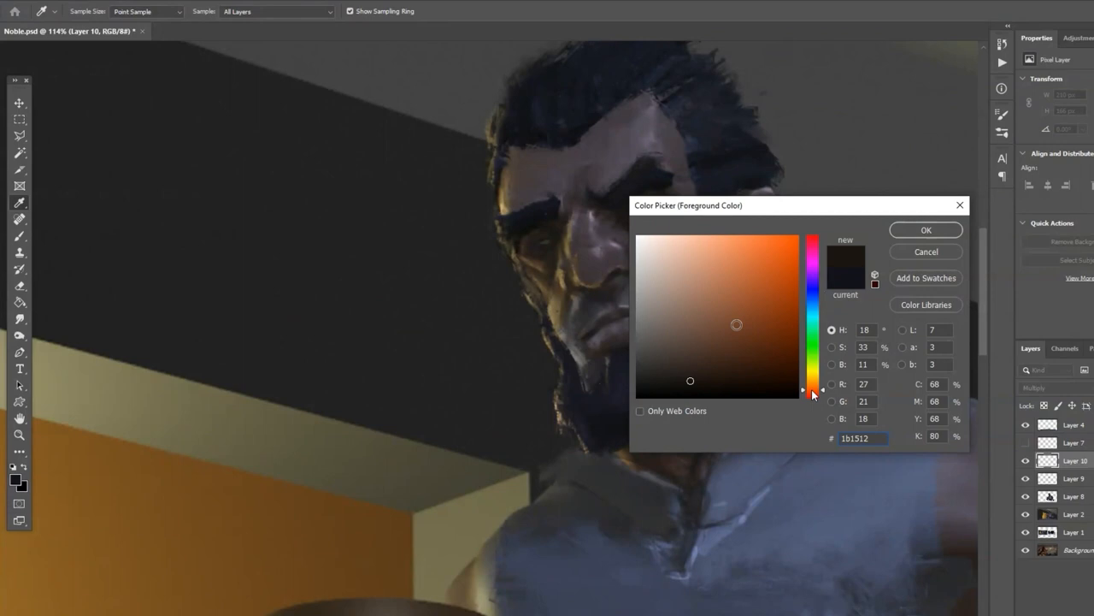
Paint the dark left wall and ceiling beams on Layer 13, then right-click the layer.
{"action": "left_click", "coordinate": [925, 230]}
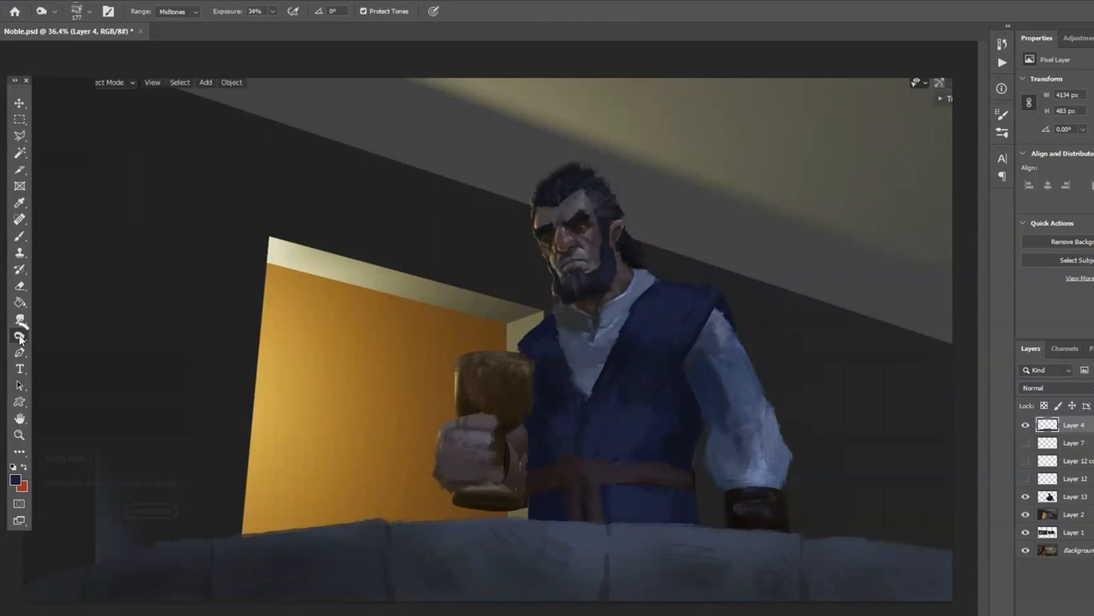
{"action": "left_click", "coordinate": [19, 320]}
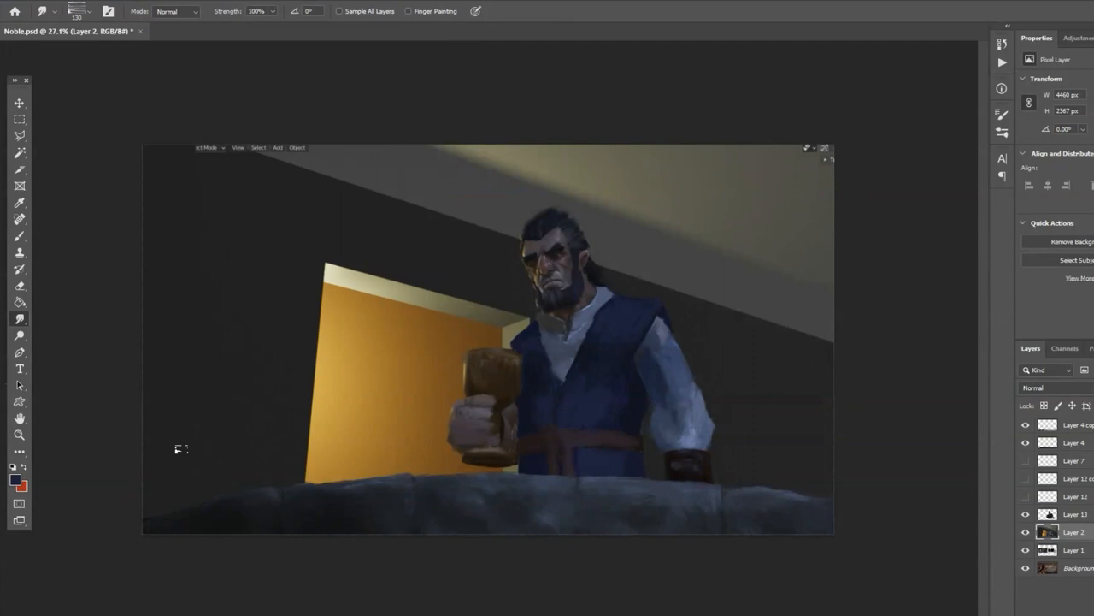
{"action": "right_click", "coordinate": [1077, 514]}
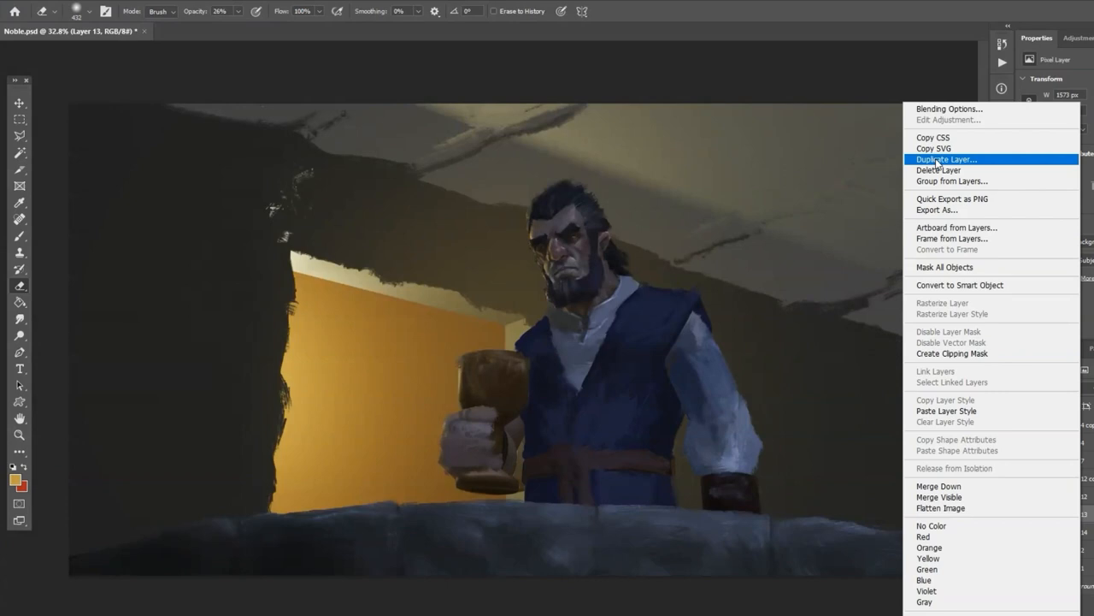
Duplicate Layer 13 for adding doorway detail and wall-stone texture.
{"action": "left_click", "coordinate": [946, 159]}
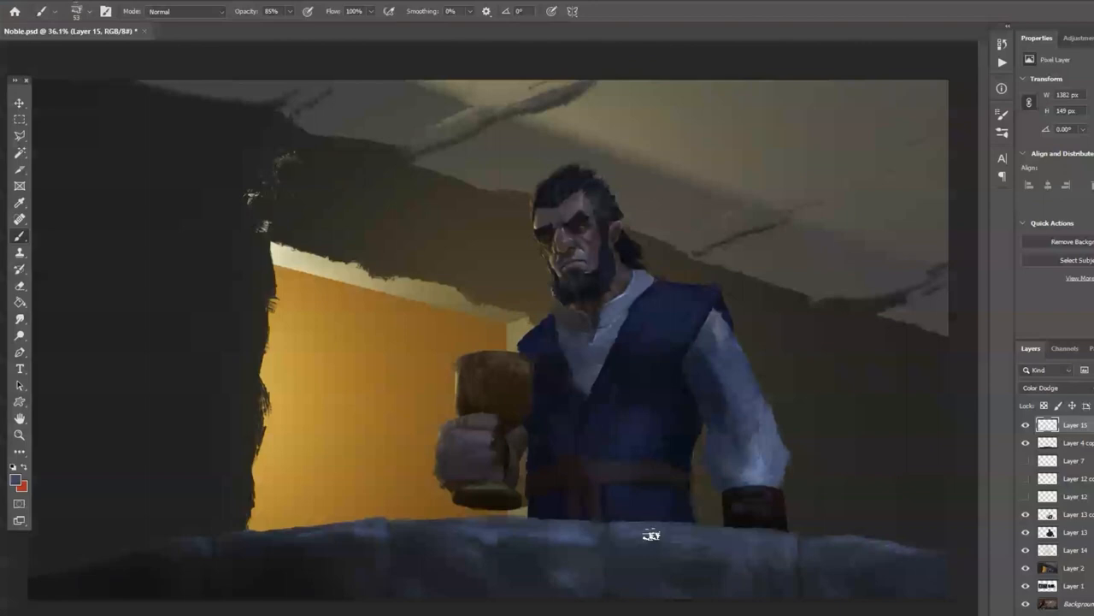
{"action": "left_click", "coordinate": [58, 11]}
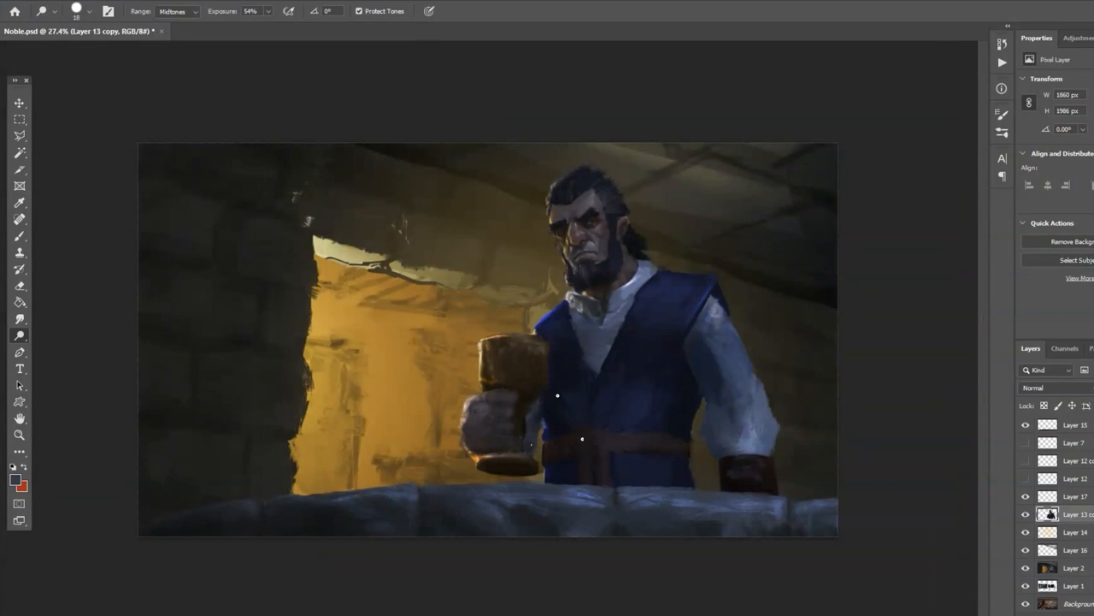
Paint warm rim light on the noble's brow, nose and cheek on Layer 21.
{"action": "left_click", "coordinate": [1073, 567]}
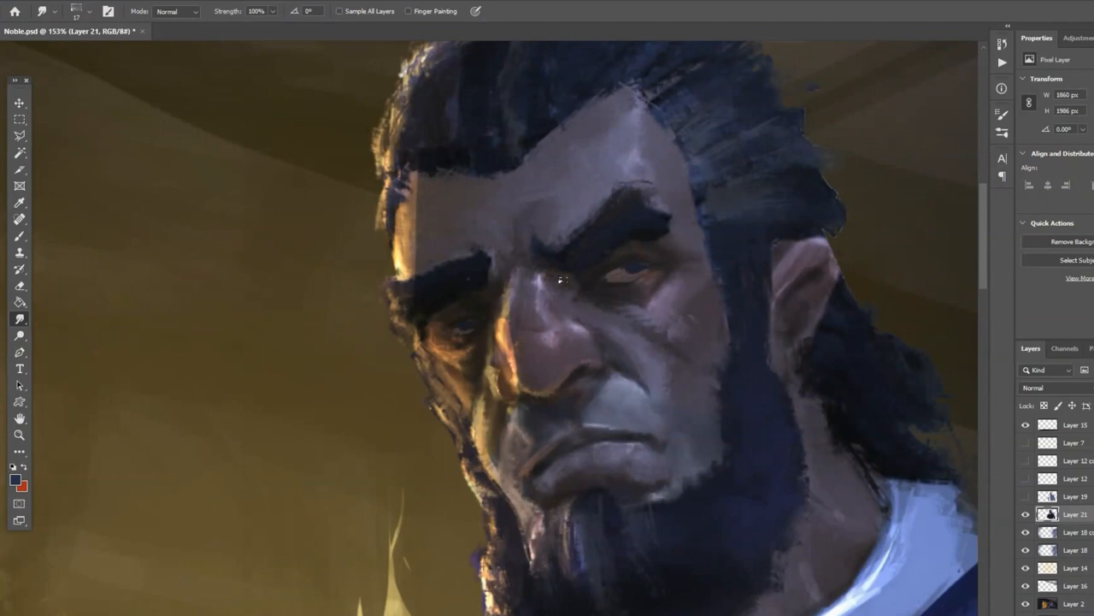
Scroll the view while painting faint figures inside the glowing doorway.
{"action": "scroll", "scroll_direction": "down", "scroll_amount": 3}
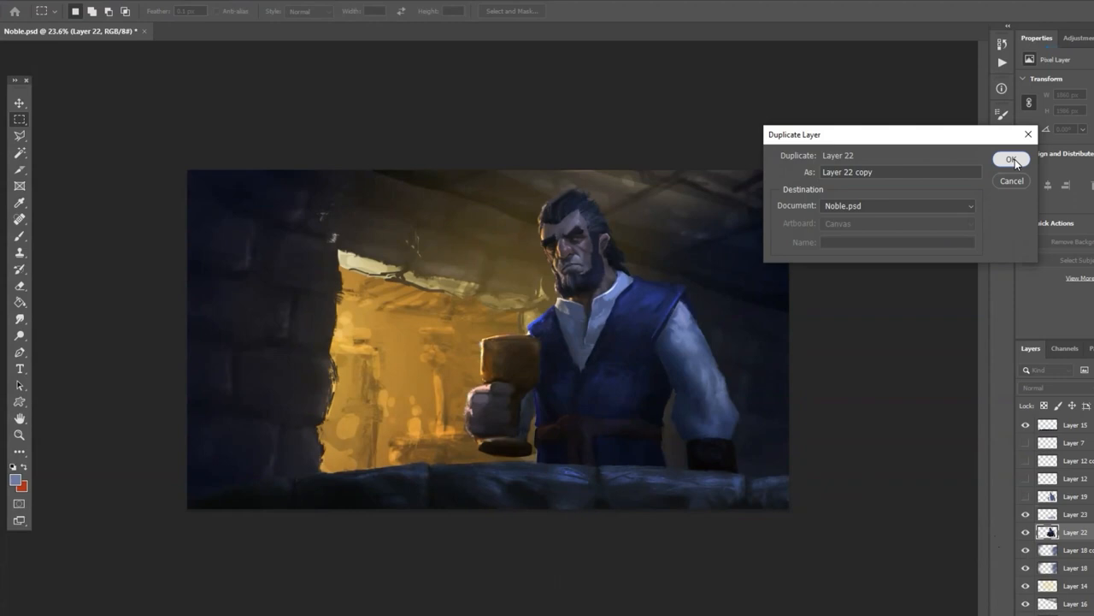
Confirm the Duplicate Layer dialog to create Layer 22 copy.
{"action": "left_click", "coordinate": [1012, 159]}
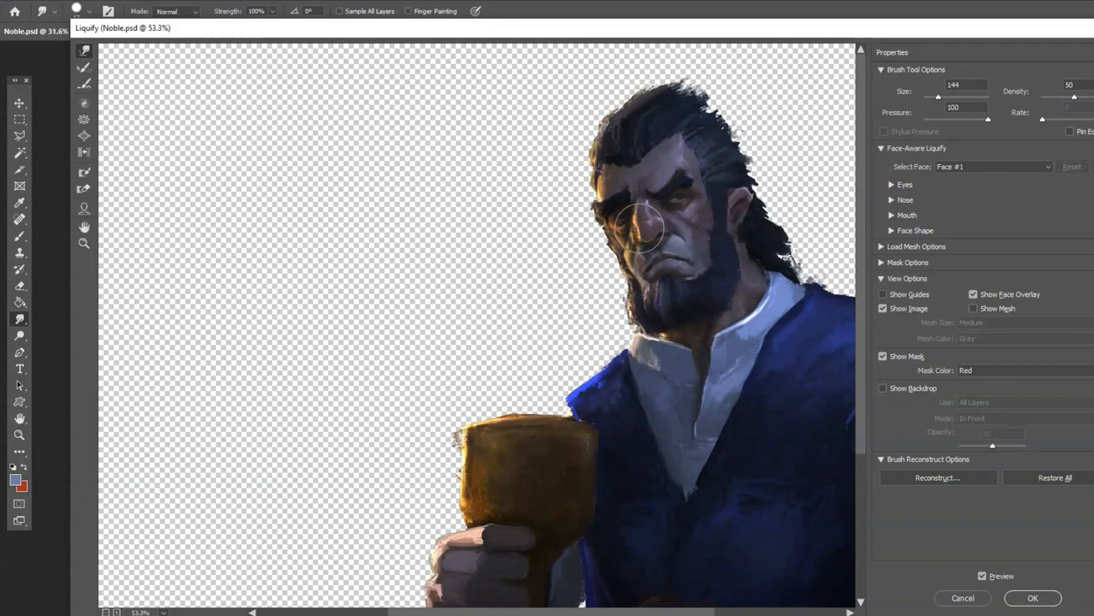
{"action": "left_click", "coordinate": [1031, 597]}
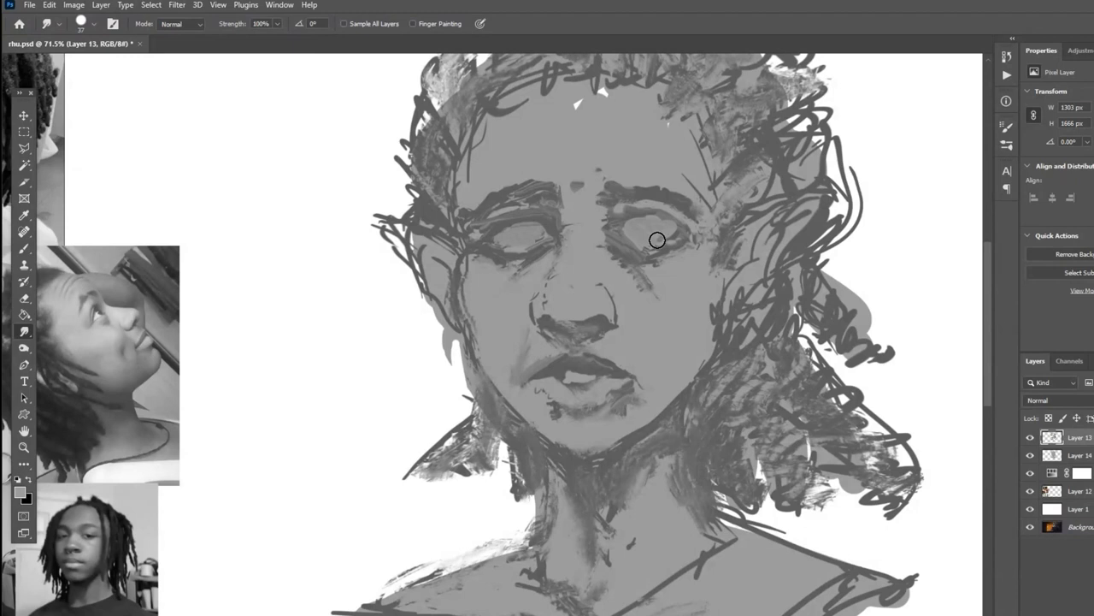
Smudge the rough head strokes smooth, especially around the jaw and neck.
{"action": "left_click_drag", "start_coordinate": [656, 239], "coordinate": [575, 354]}
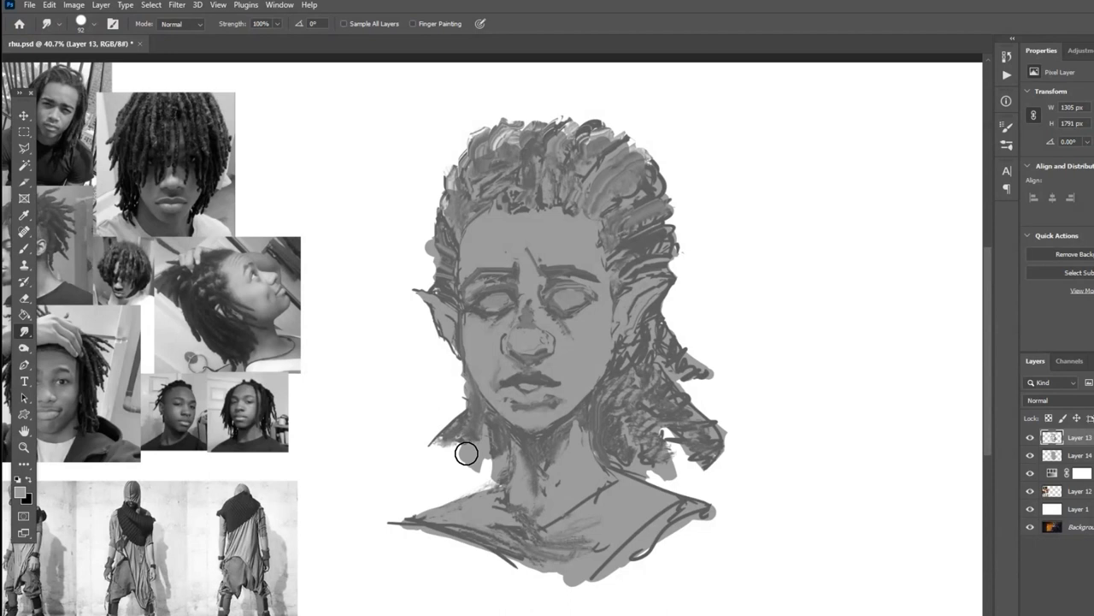
{"action": "left_click_drag", "start_coordinate": [466, 453], "coordinate": [631, 417]}
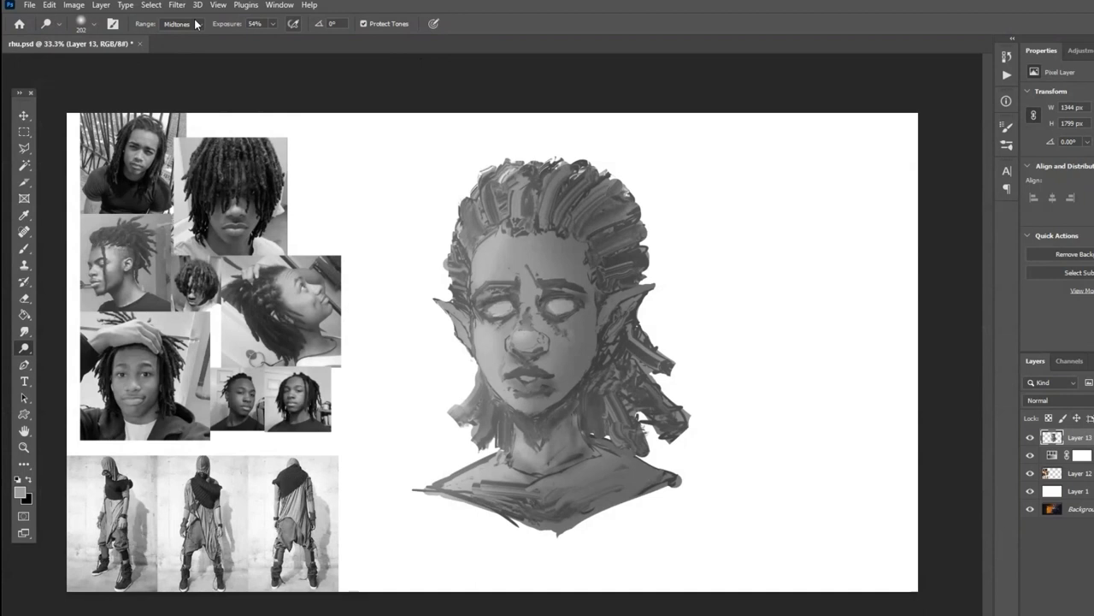
Warp the head's overall shape in Liquify over two passes, applying each.
{"action": "left_click", "coordinate": [177, 6]}
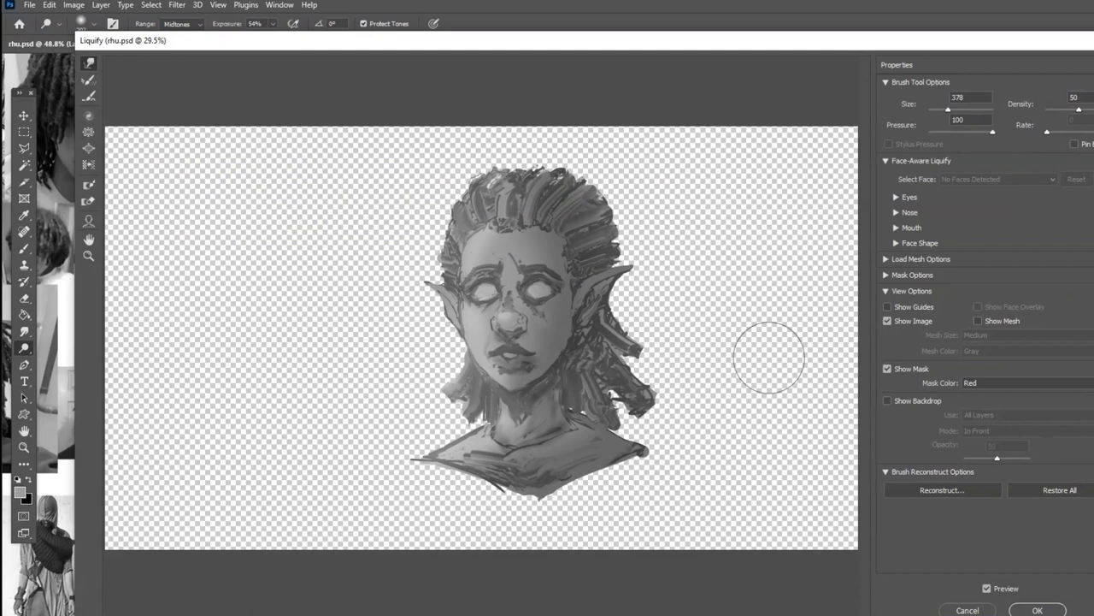
{"action": "left_click", "coordinate": [1037, 609]}
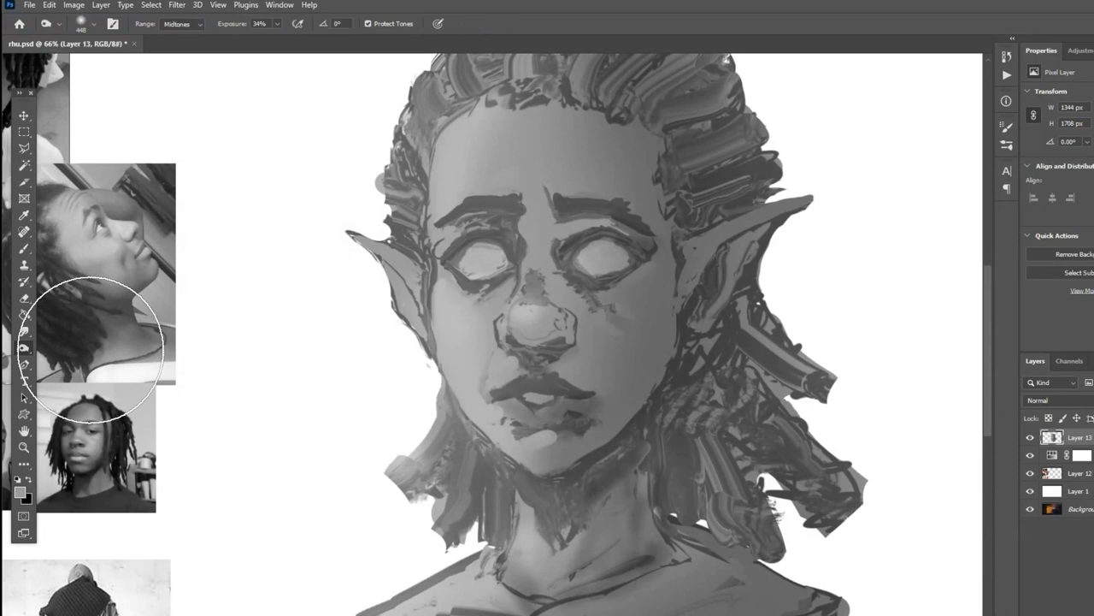
{"action": "left_click", "coordinate": [177, 4]}
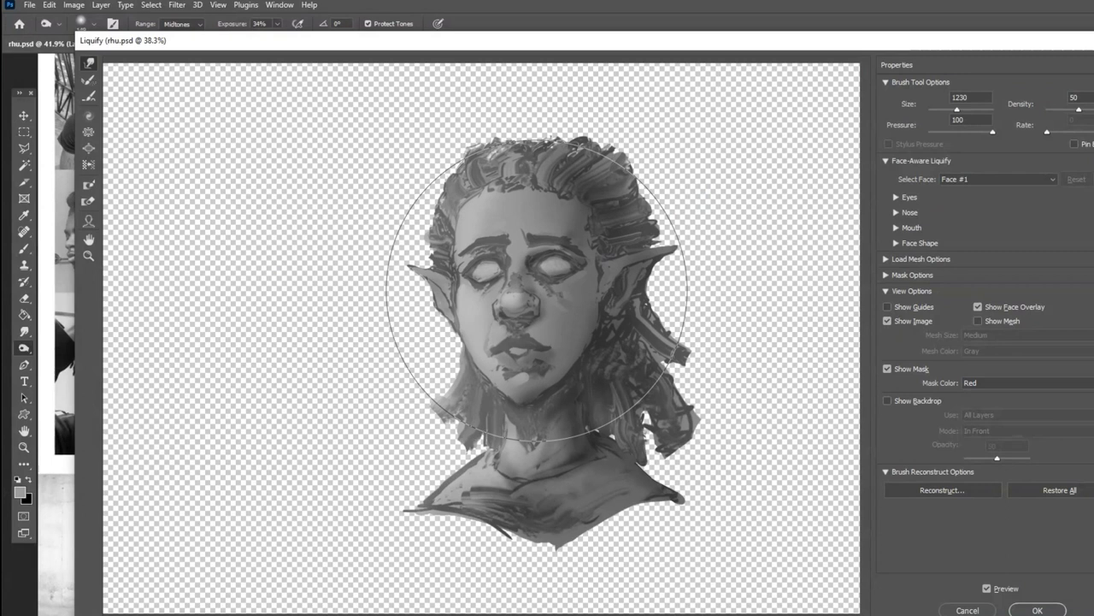
{"action": "left_click", "coordinate": [1037, 610]}
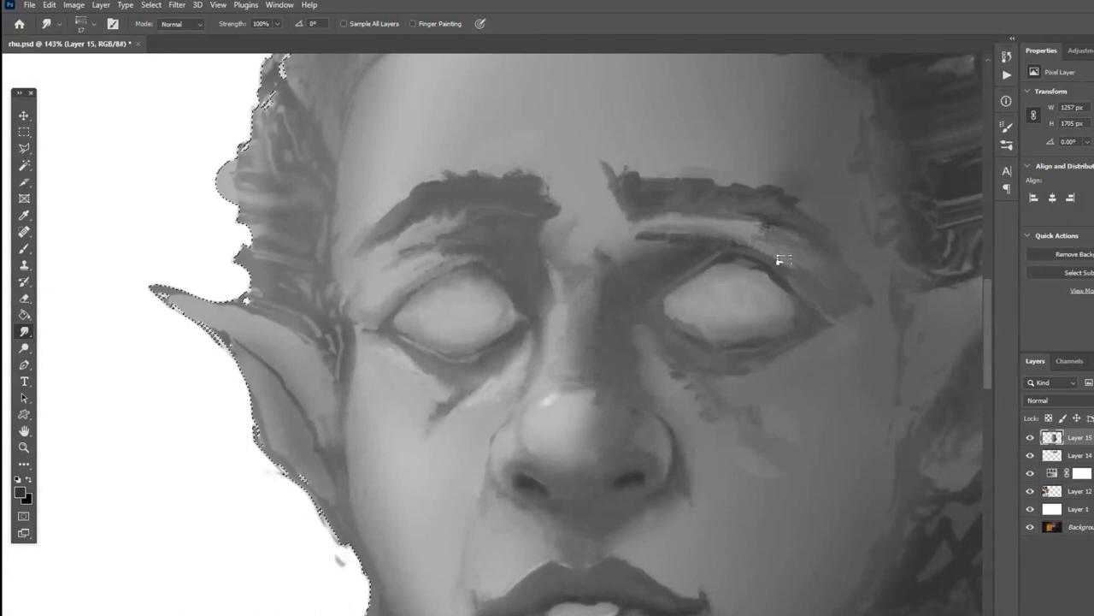
Nudge the nose and mouth shape in Liquify and apply it.
{"action": "left_click", "coordinate": [177, 4]}
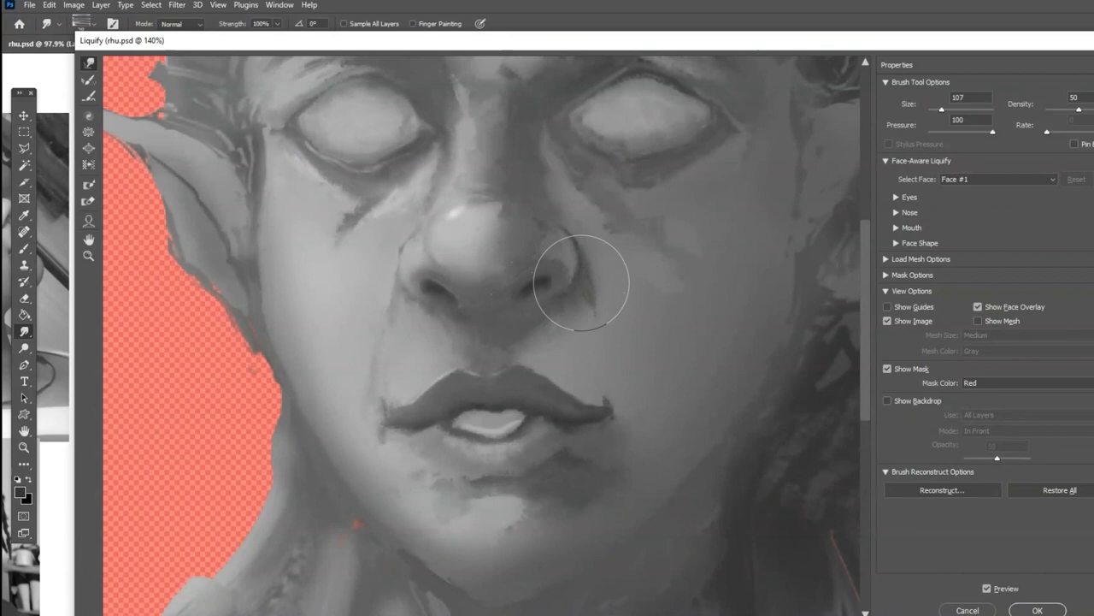
{"action": "left_click", "coordinate": [1037, 610]}
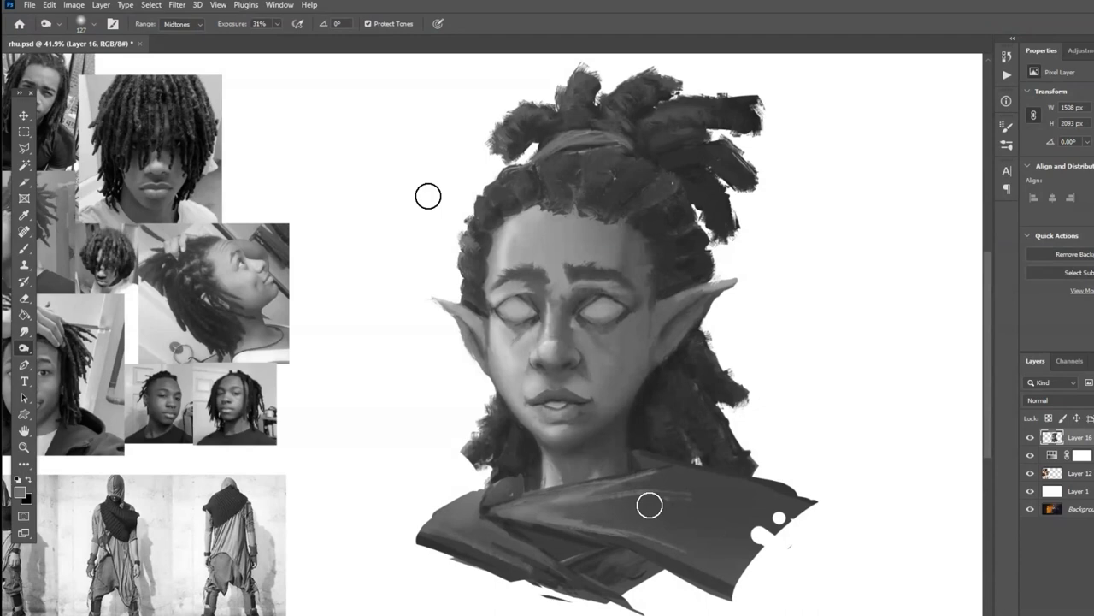
Lighten the highlights on the dark draped scarf.
{"action": "left_click", "coordinate": [176, 5]}
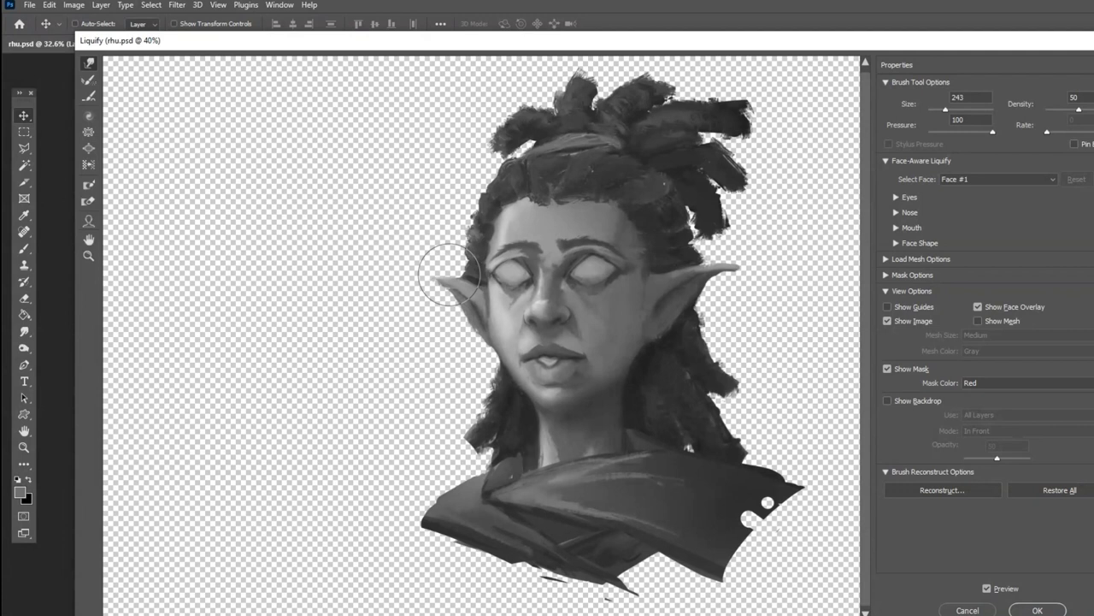
Apply the Liquify reshaping of the ears and face with OK.
{"action": "left_click", "coordinate": [1038, 610]}
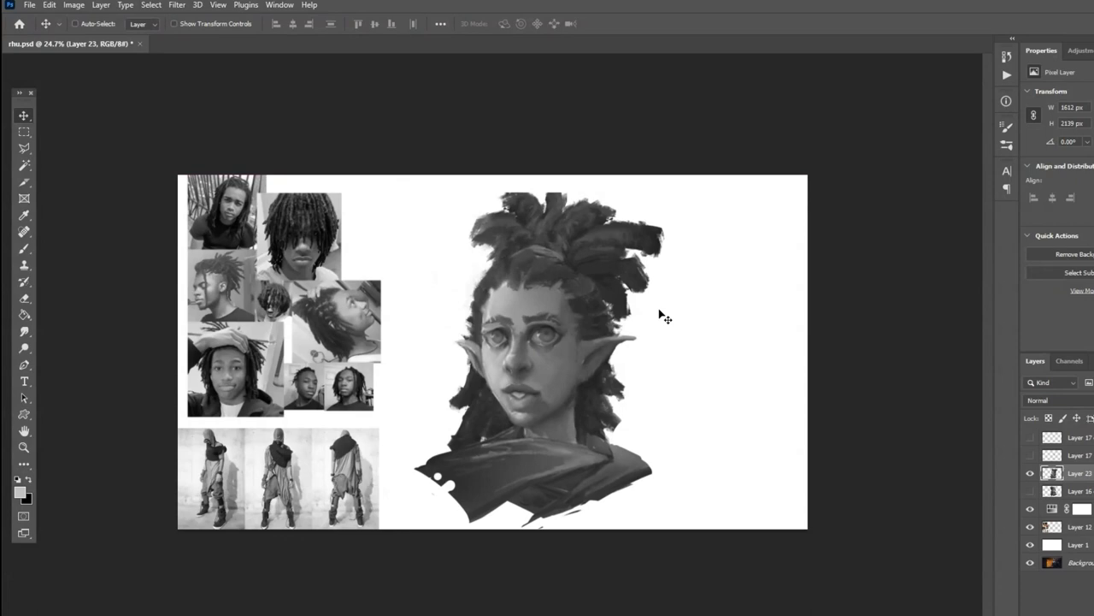
Duplicate the layer from the menu before painting skin, hair and cloak colours.
{"action": "left_click", "coordinate": [177, 5]}
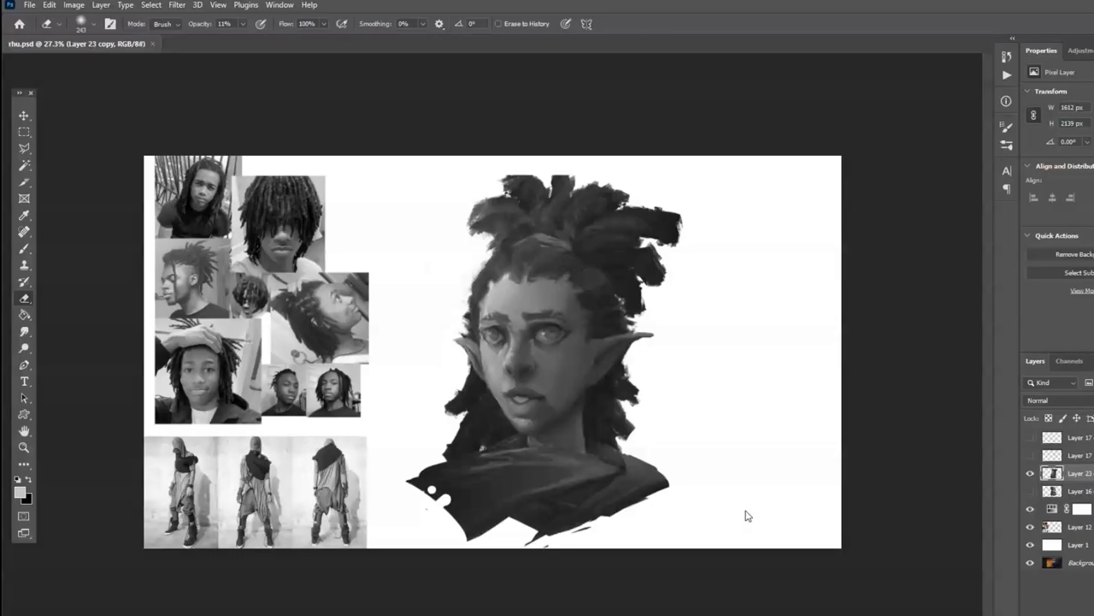
{"action": "left_click", "coordinate": [176, 5]}
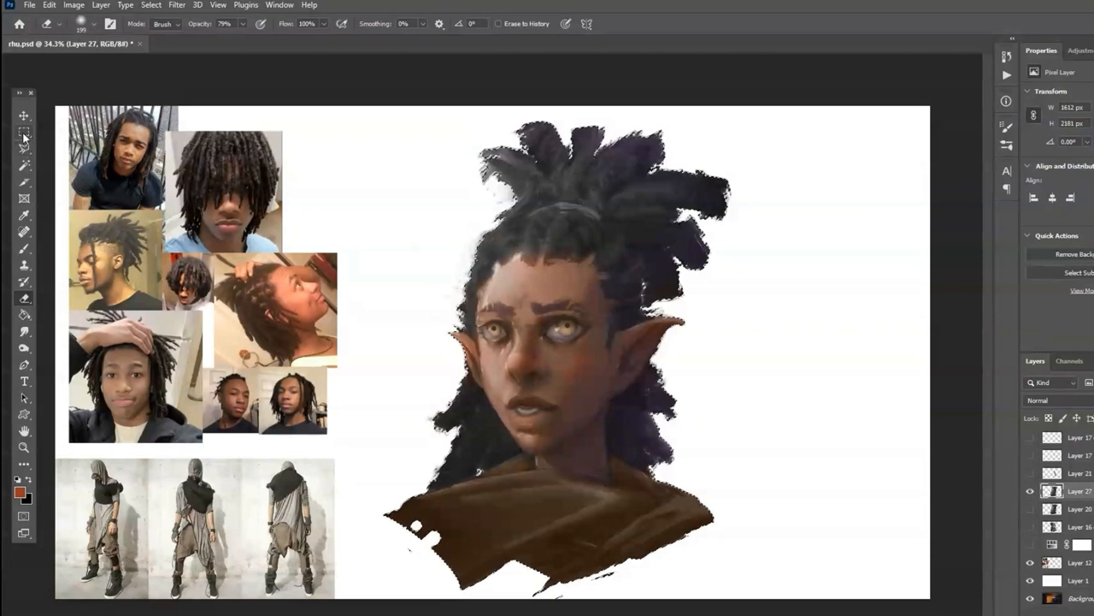
Open Filter > Liquify on the coloured portrait after painting the purple backdrop.
{"action": "left_click", "coordinate": [177, 4]}
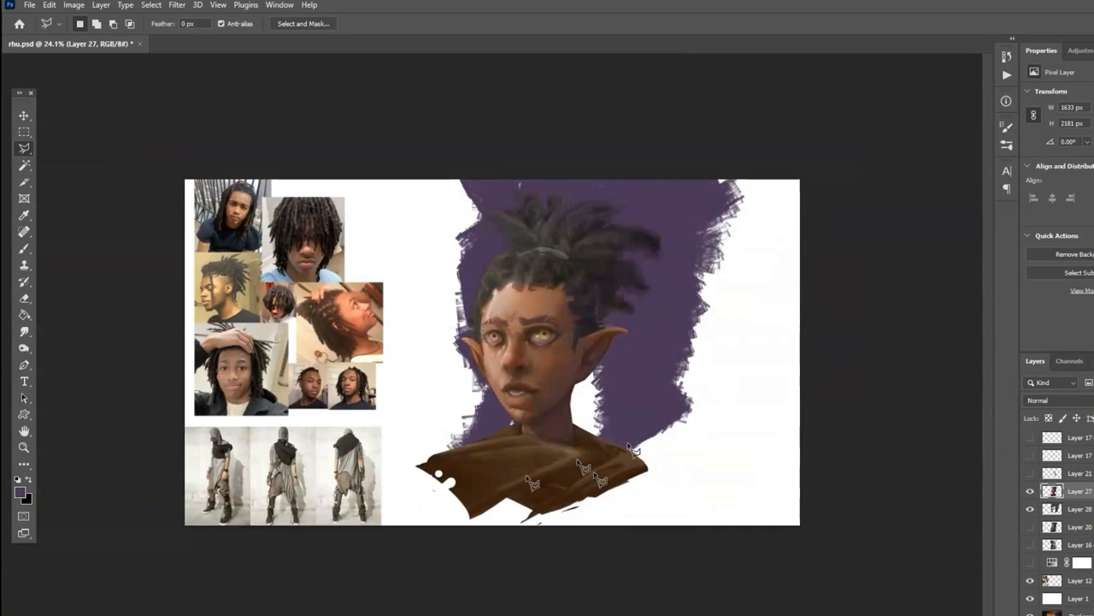
{"action": "left_click", "coordinate": [176, 5]}
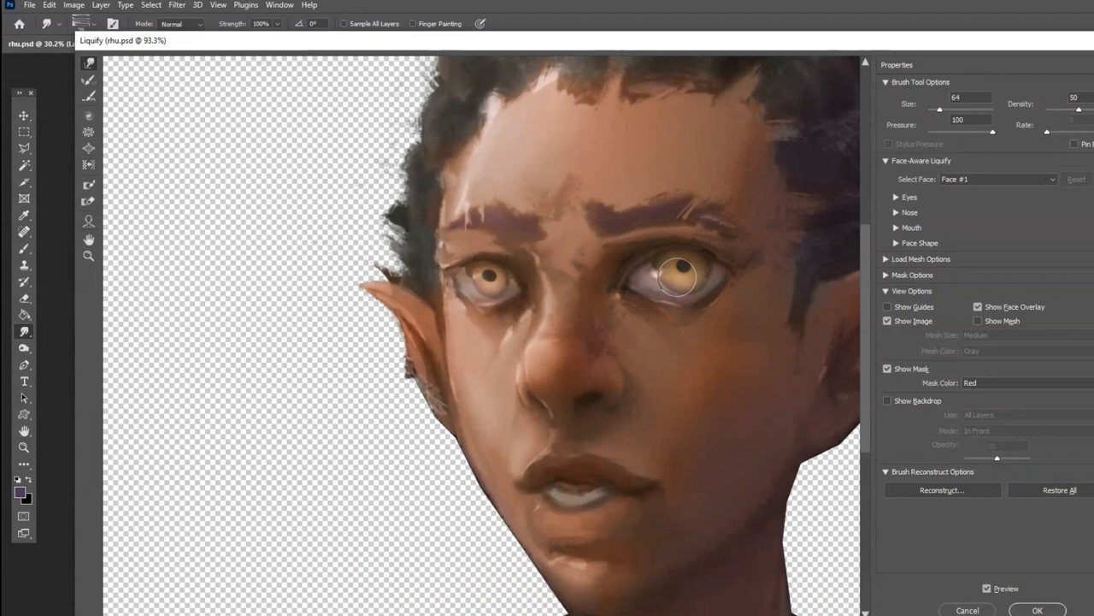
Smudge Rue's lips and teeth smooth, then lasso-select her whole figure.
{"action": "left_click", "coordinate": [1037, 608]}
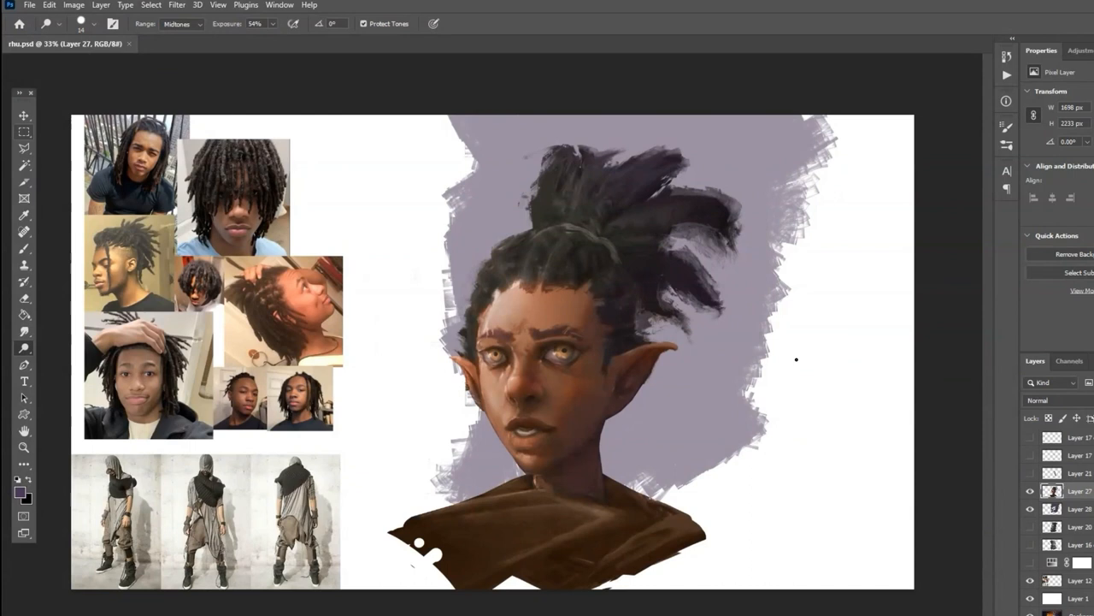
{"action": "left_click", "coordinate": [177, 6]}
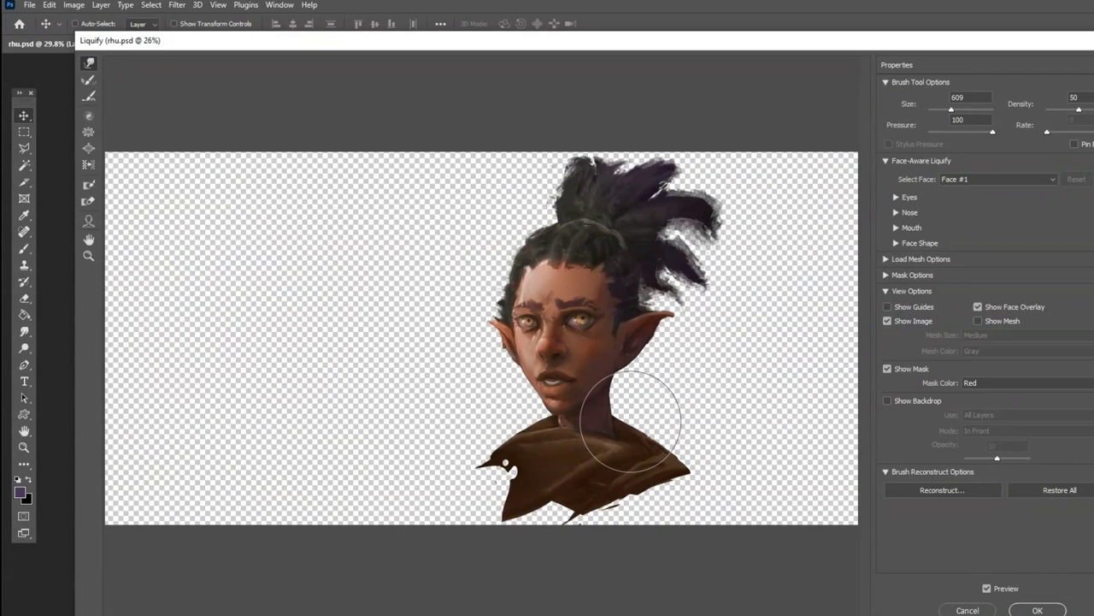
{"action": "left_click", "coordinate": [1037, 609]}
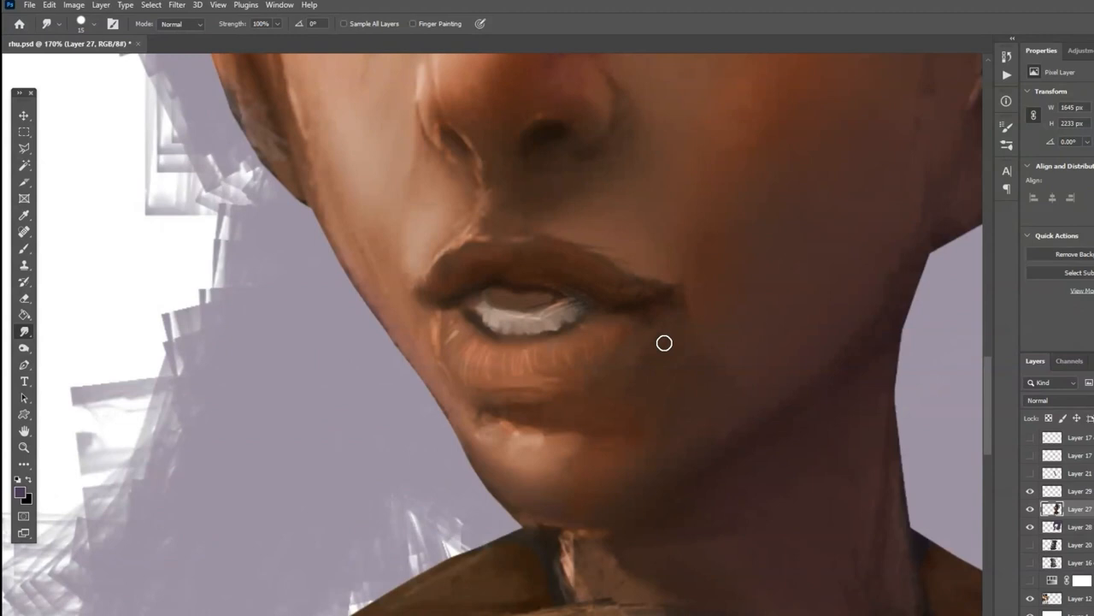
{"action": "left_click", "coordinate": [177, 4]}
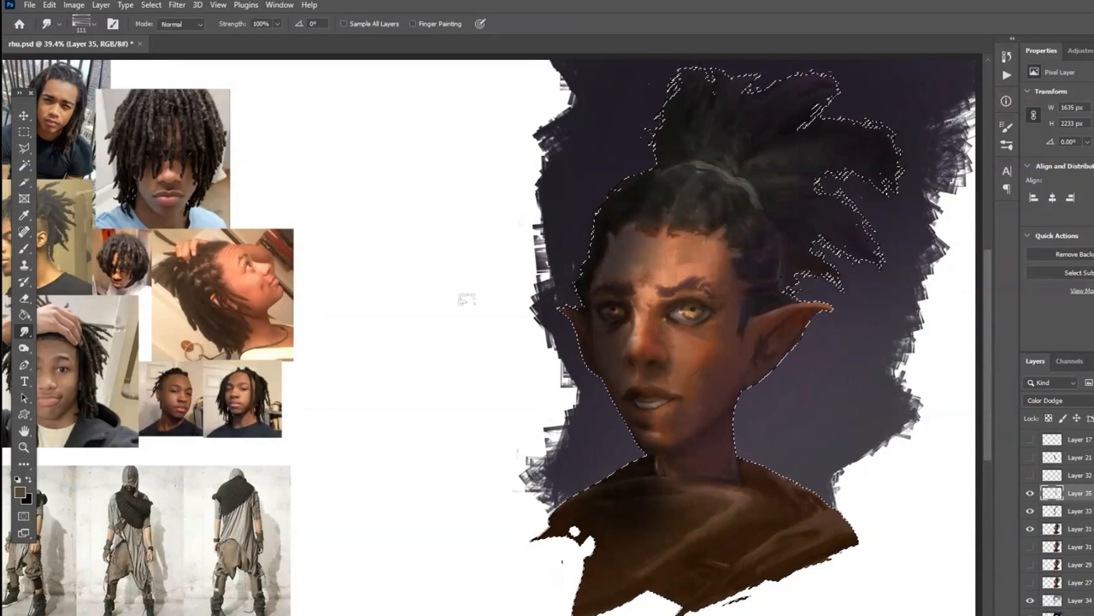
Reshape Rue's face using the Face-Aware Liquify sliders for Face #1.
{"action": "left_click", "coordinate": [177, 5]}
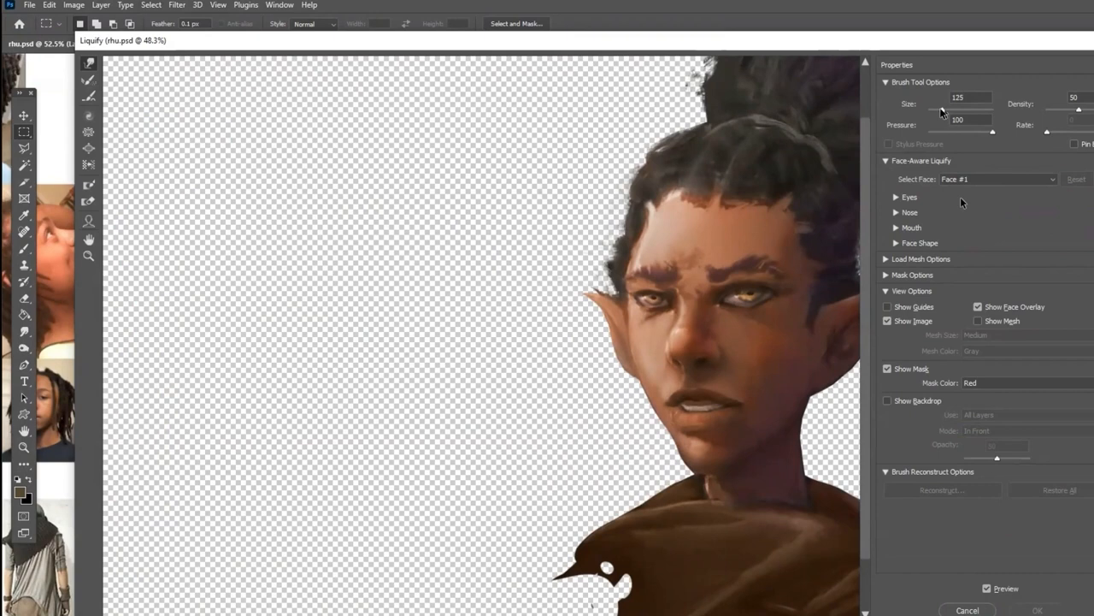
{"action": "left_click", "coordinate": [48, 5]}
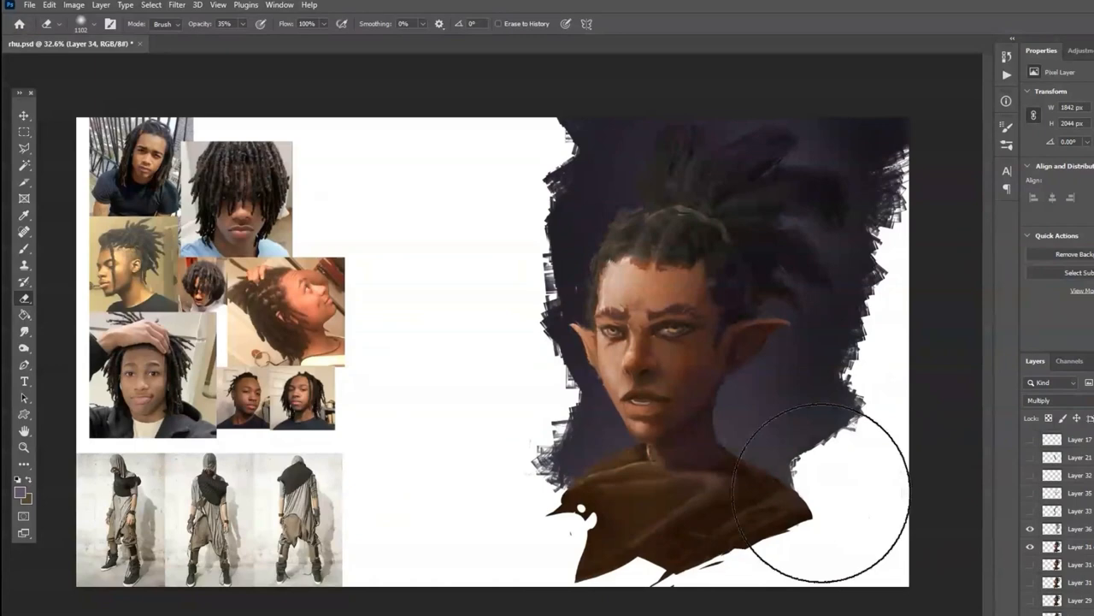
Save the portrait as rhu2.psd and touch up the eyes with Brush and Eraser.
{"action": "left_click", "coordinate": [177, 4]}
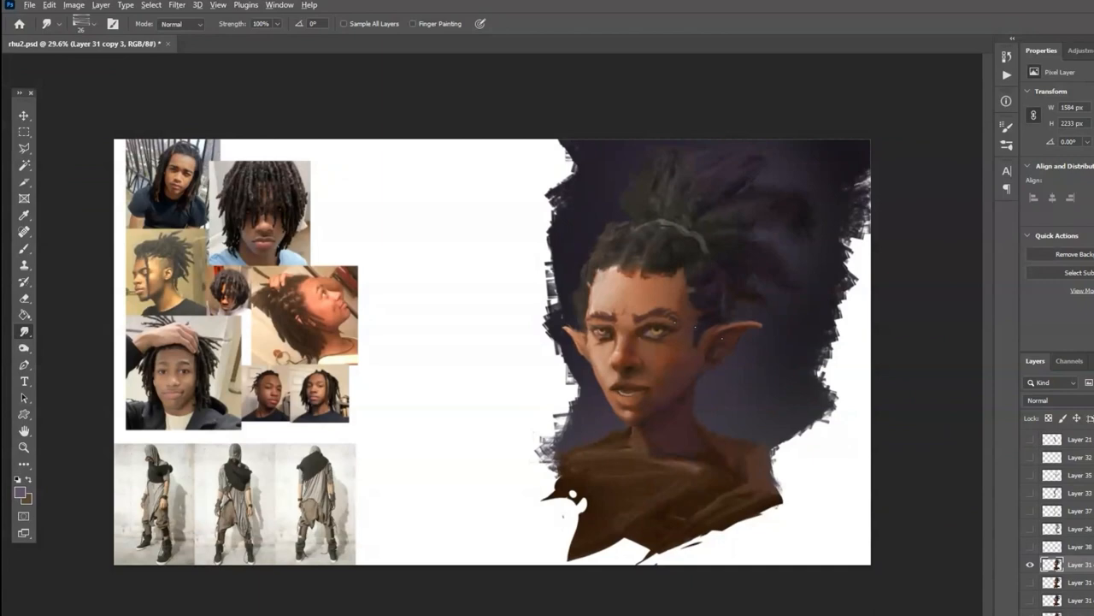
Paint lighter irises and brow details on new layers with Brush and Smudge.
{"action": "left_click", "coordinate": [24, 114]}
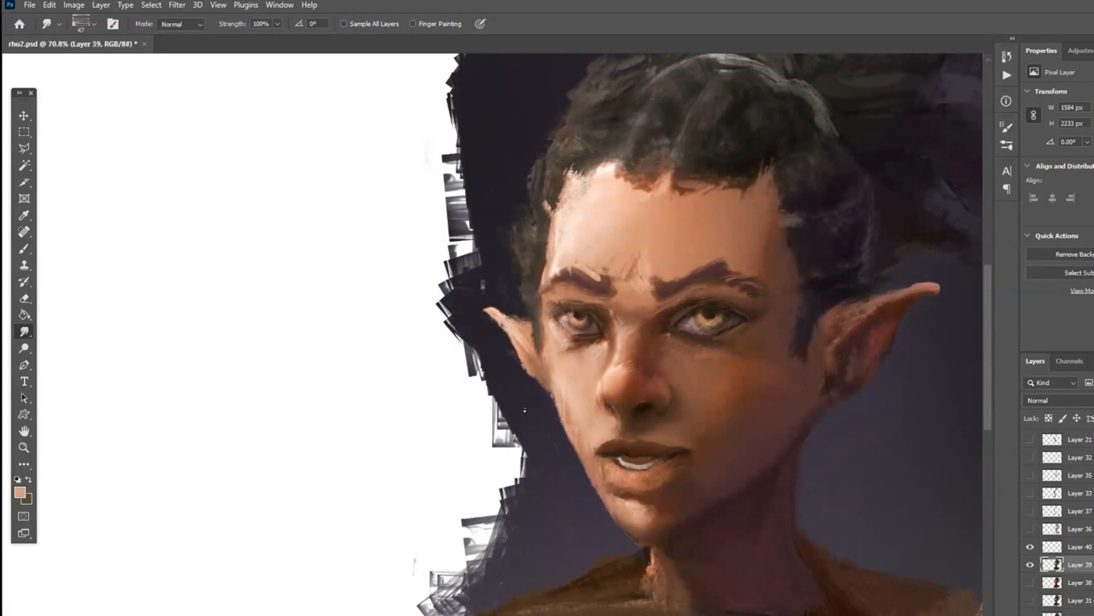
Paint full-body Rue in a ragged brown tunic with blue straps over grey.
{"action": "left_click", "coordinate": [176, 4]}
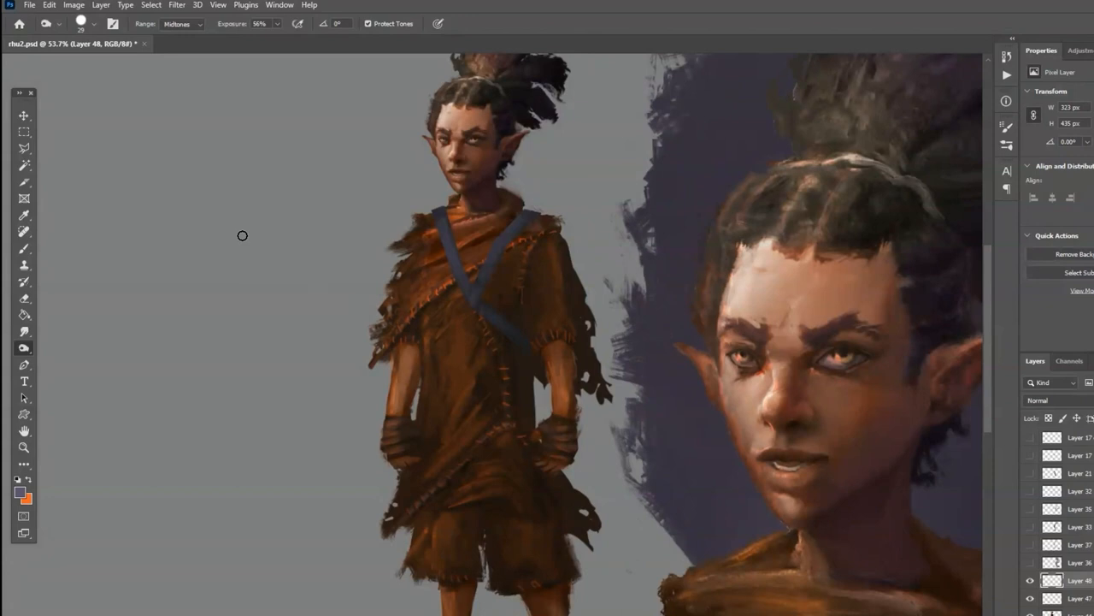
{"action": "left_click", "coordinate": [24, 248]}
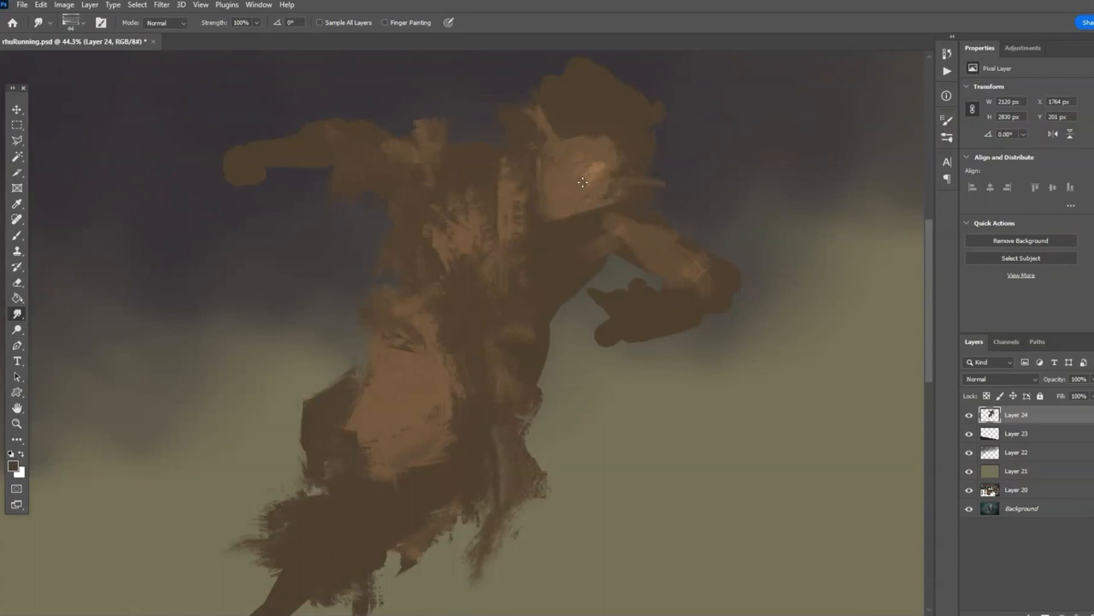
Dodge the figure's body midtones at 56% exposure on Layer 25.
{"action": "left_click", "coordinate": [17, 329]}
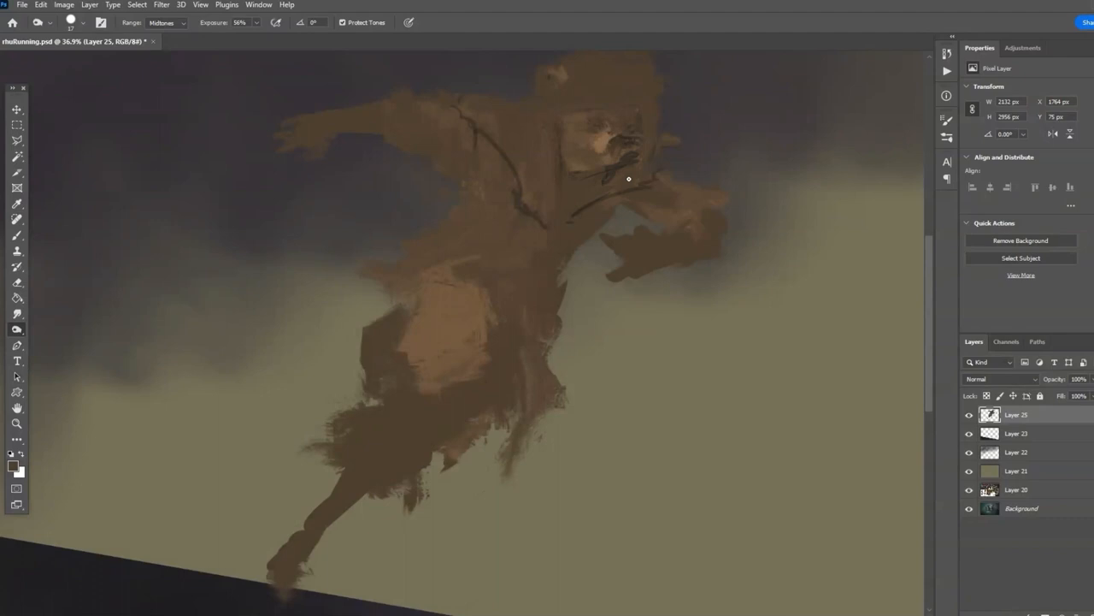
{"action": "left_click_drag", "start_coordinate": [628, 178], "coordinate": [573, 105]}
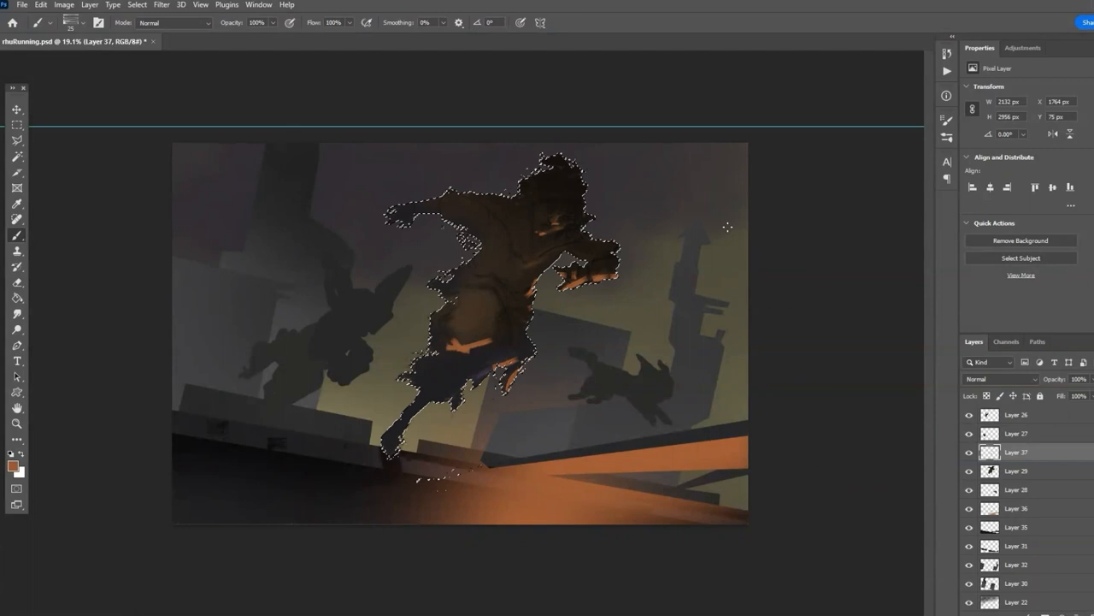
Paint orange rim light along the leaping figure's edges inside its selection.
{"action": "left_click", "coordinate": [1017, 433]}
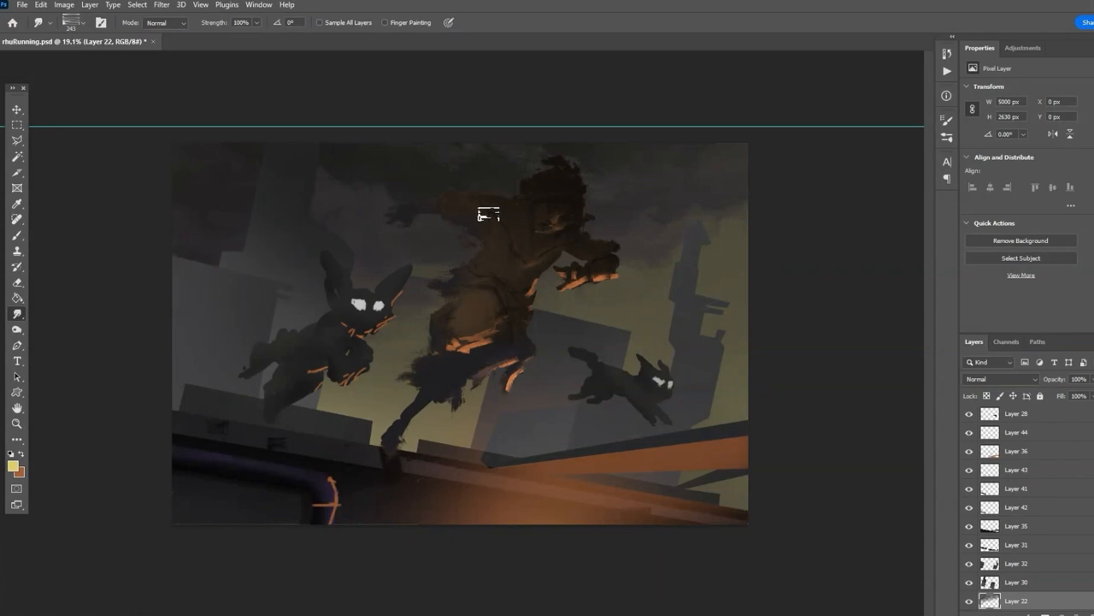
Smear the strokes near the figure's head with the Smudge tool at 100% strength.
{"action": "left_click", "coordinate": [1017, 526]}
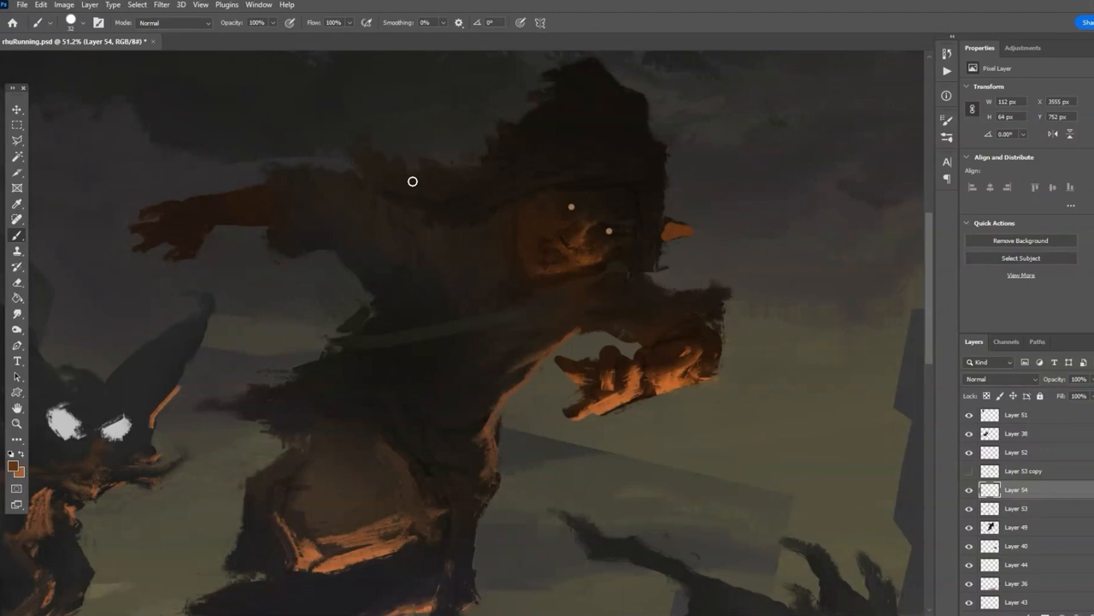
Paint glowing eye dots and warm orange light on the face on Layer 54.
{"action": "left_click", "coordinate": [161, 5]}
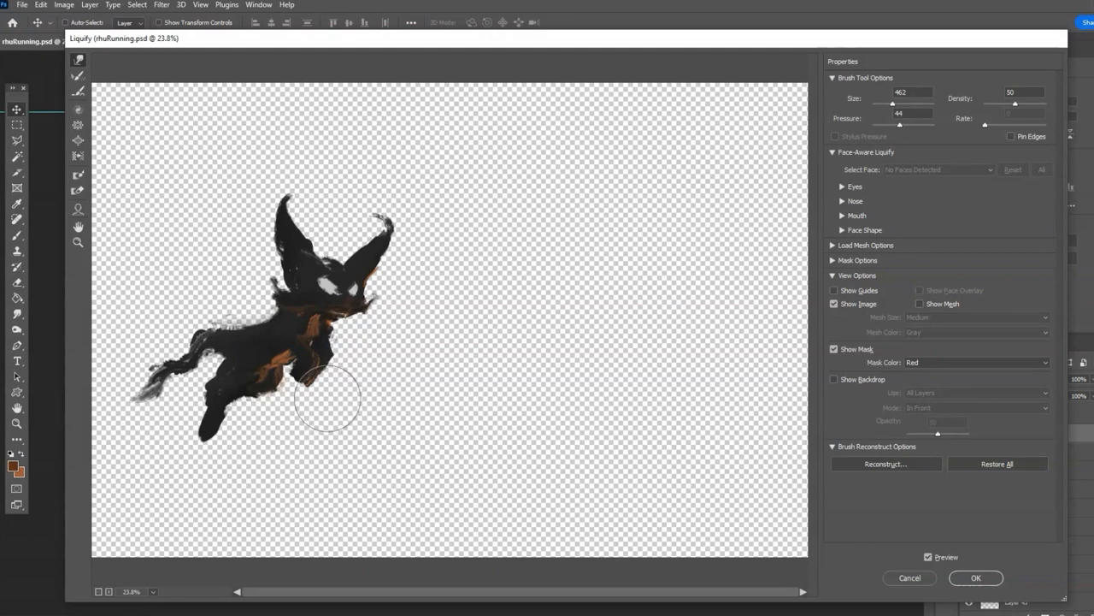
Push the creature's body into a new shape with Liquify's Forward Warp tool.
{"action": "left_click", "coordinate": [976, 577]}
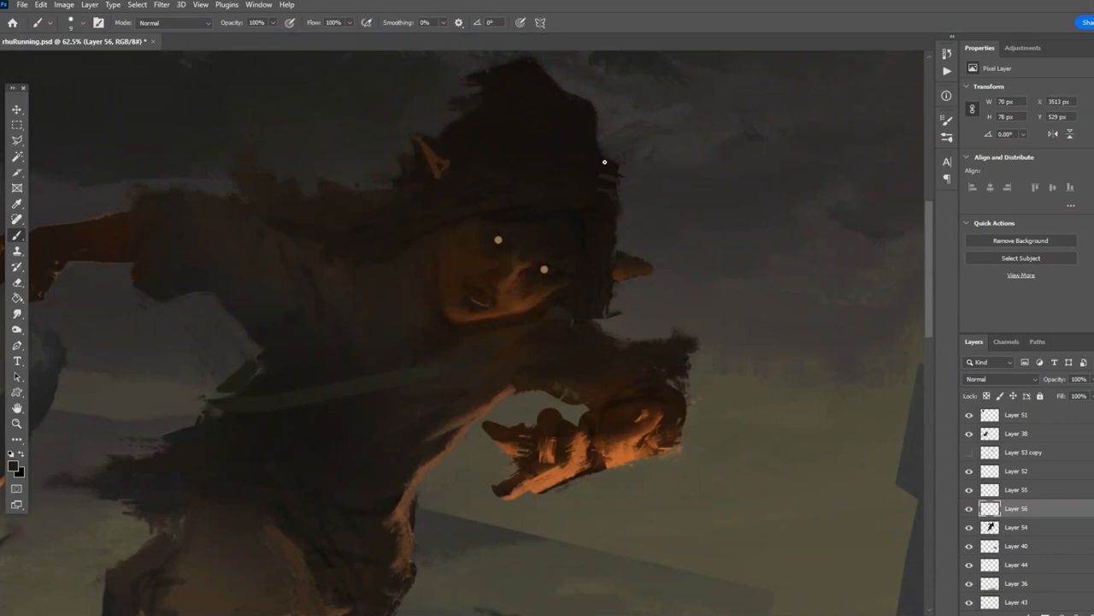
On new Layer 56, paint small-brush detail on the figure's hood, face and hand.
{"action": "left_click", "coordinate": [72, 23]}
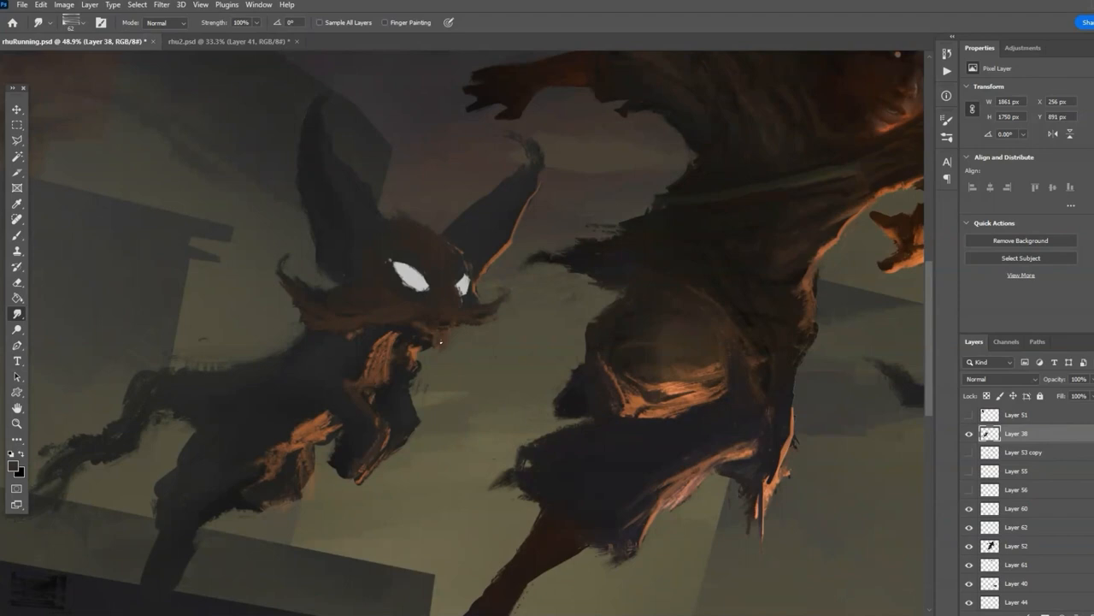
Smudge fur strands outward from the creature's face and body on Layer 38.
{"action": "left_click_drag", "start_coordinate": [440, 342], "coordinate": [308, 431]}
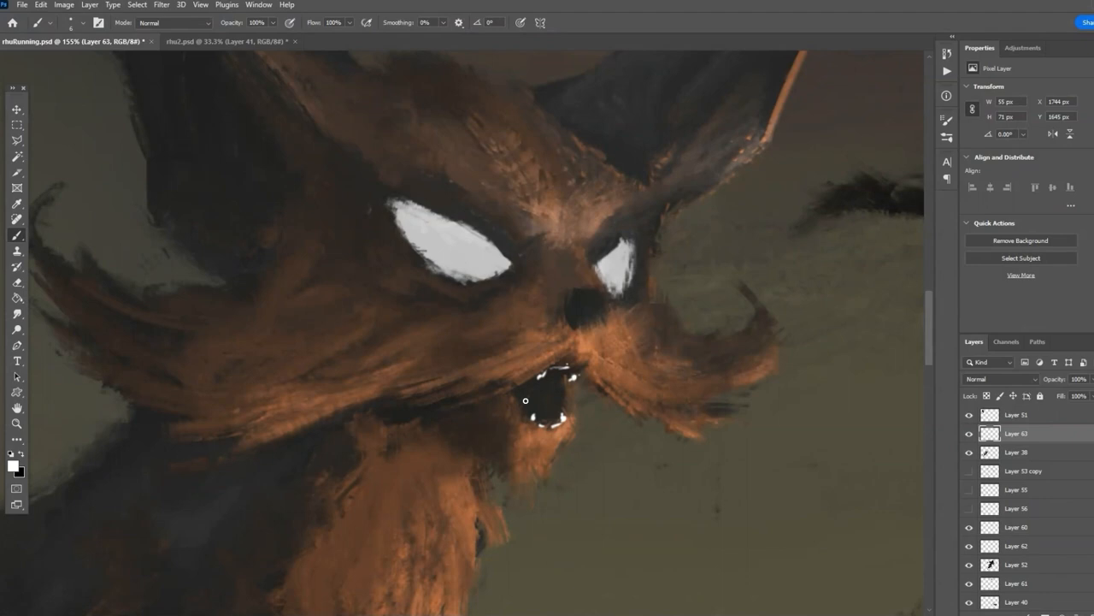
On Layer 68, paint teeth, a white mustache and white eyes on the cat.
{"action": "left_click", "coordinate": [161, 5]}
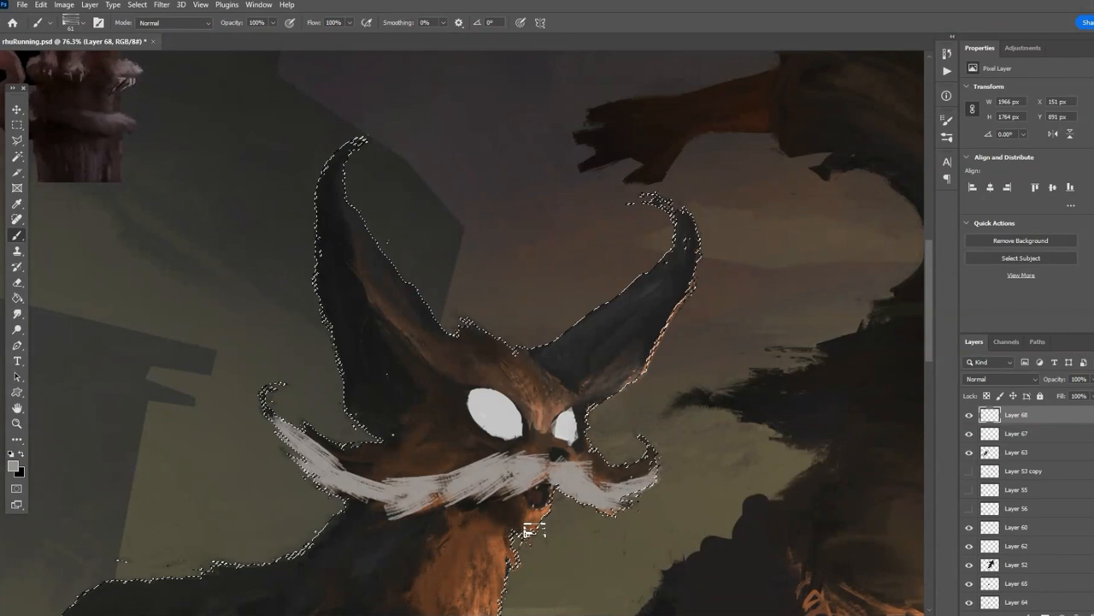
{"action": "left_click", "coordinate": [161, 4]}
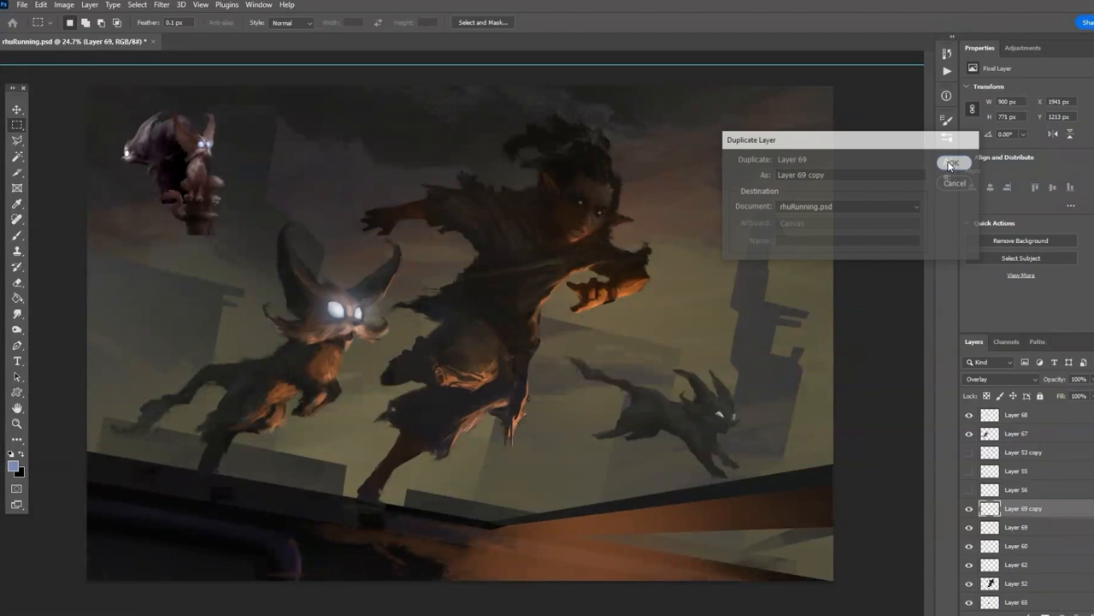
Duplicate the Overlay Layer 69 to strengthen the eye glow.
{"action": "left_click", "coordinate": [951, 163]}
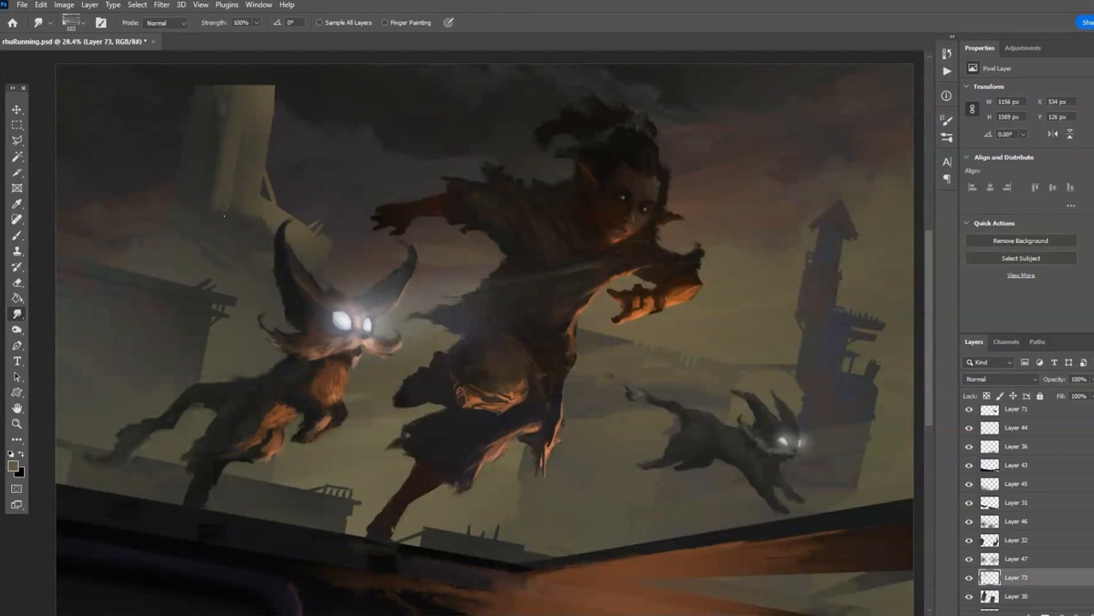
Scroll down the canvas toward the background tower silhouettes.
{"action": "scroll", "scroll_direction": "down", "scroll_amount": 3}
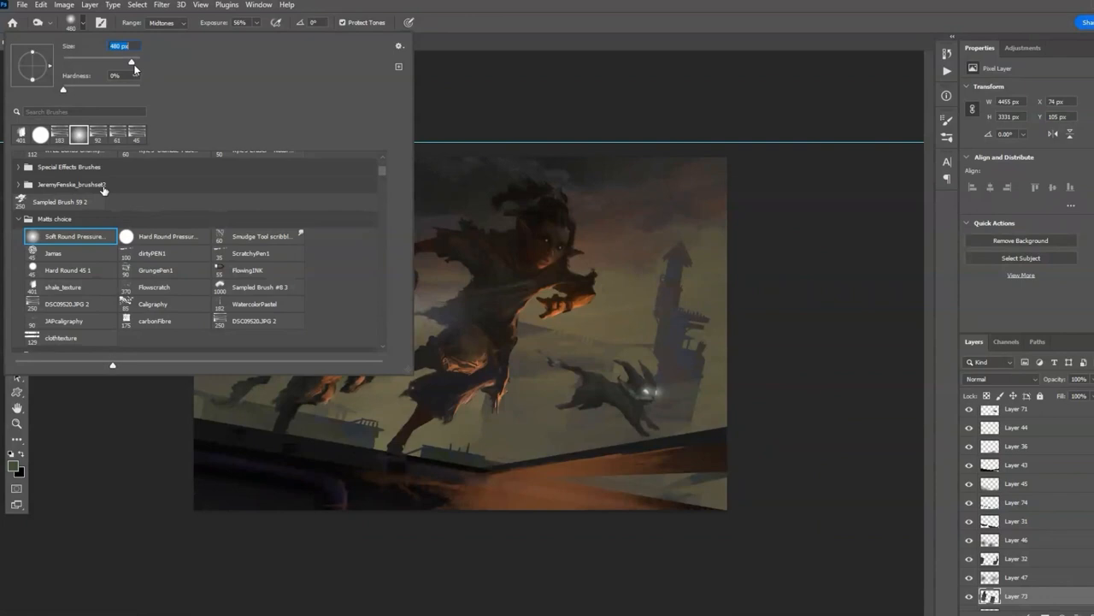
Set the Dodge tool to Midtones with a 480 px Soft Round Pressure brush.
{"action": "left_click", "coordinate": [167, 236]}
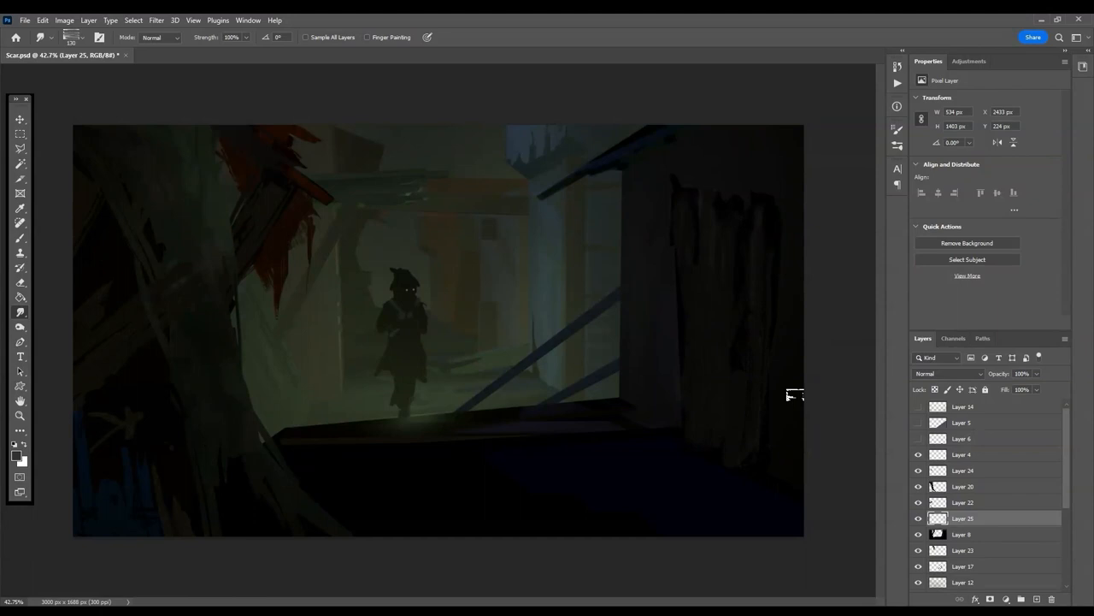
On Layer 15, smudge at 100% strength to blend strokes around the silhouette.
{"action": "left_click", "coordinate": [962, 534]}
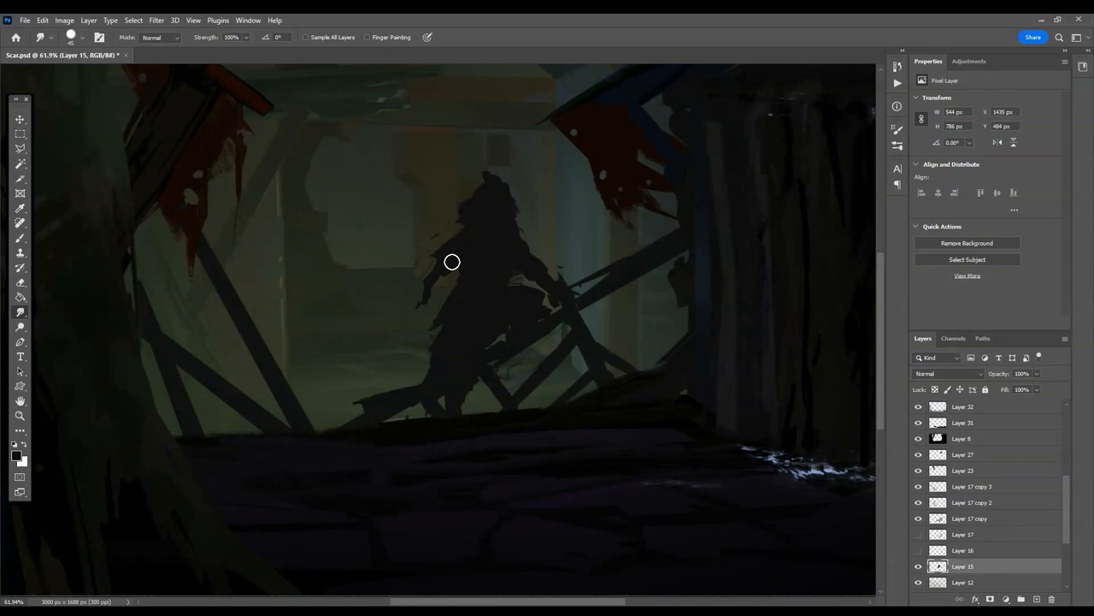
{"action": "left_click", "coordinate": [20, 119]}
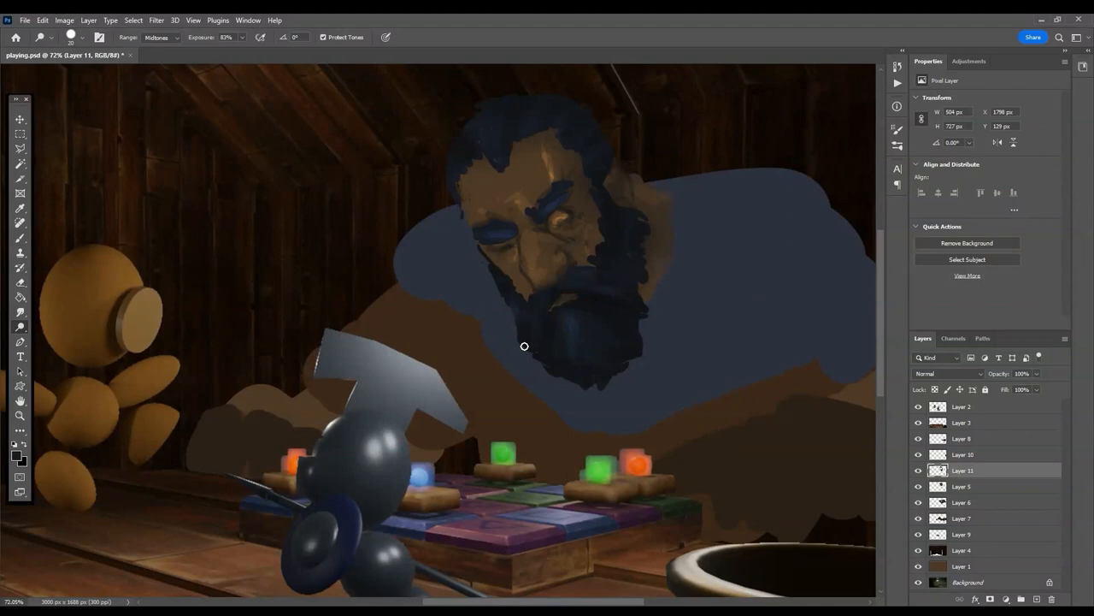
On Layer 11, smudge the bearded man's hair, beard and nose shading.
{"action": "left_click", "coordinate": [21, 119]}
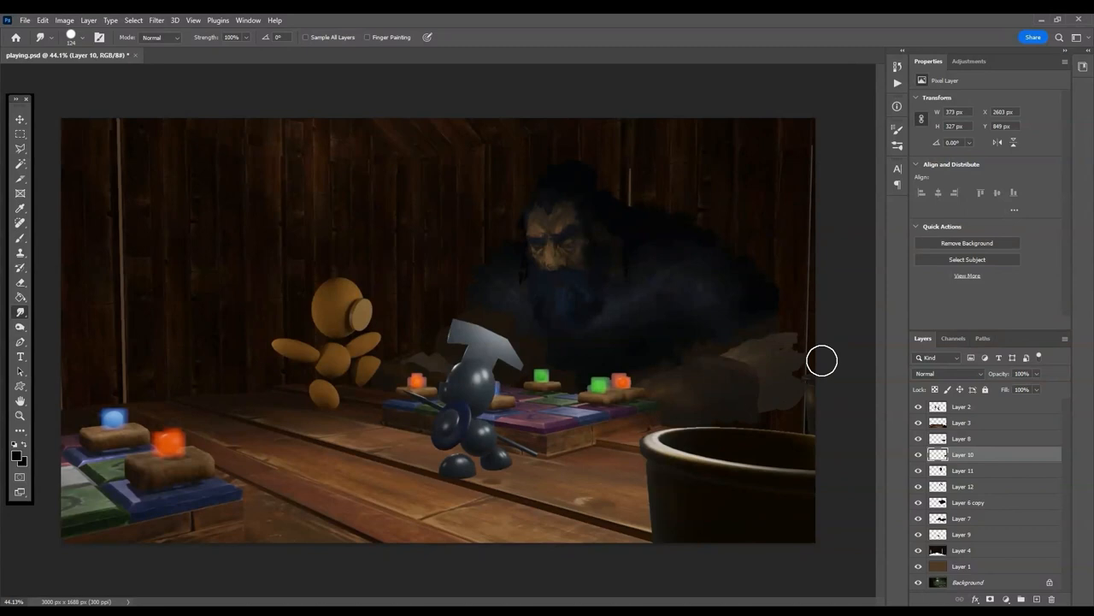
{"action": "left_click", "coordinate": [20, 118]}
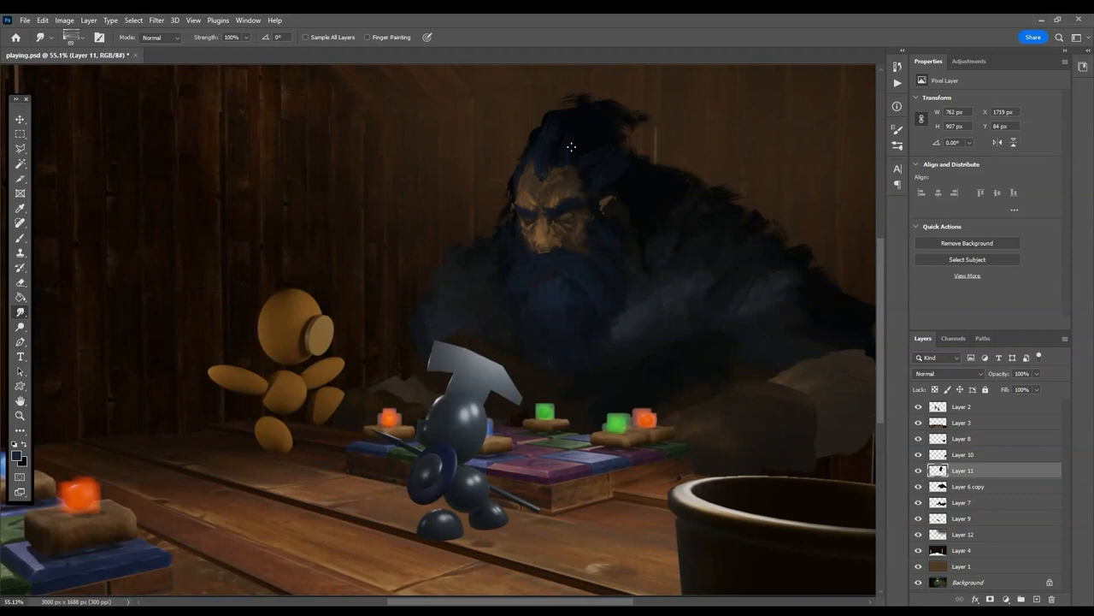
{"action": "left_click", "coordinate": [962, 501]}
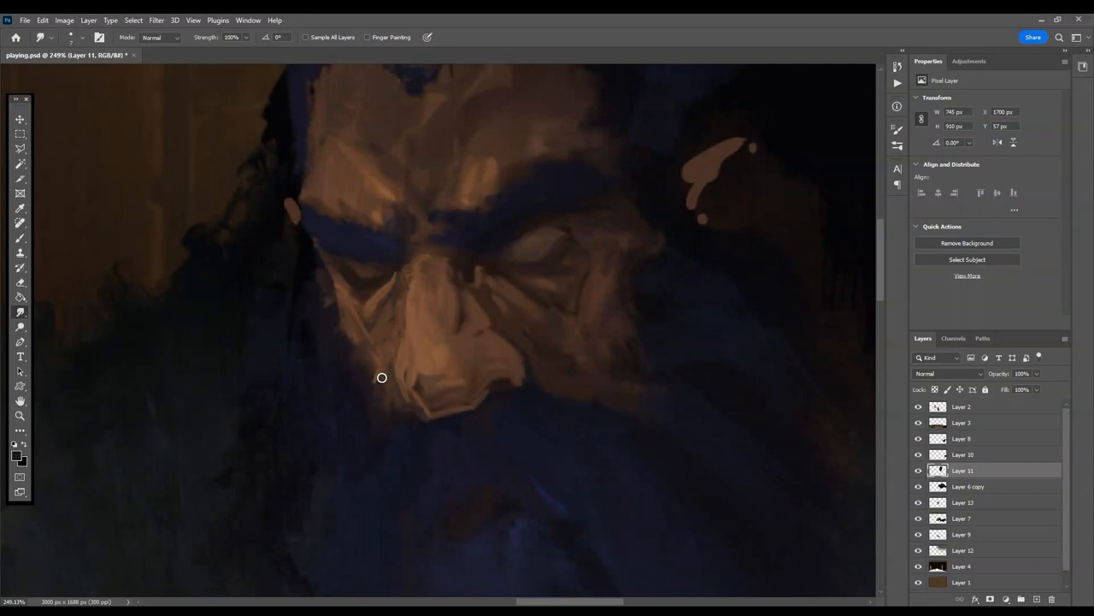
{"action": "left_click_drag", "start_coordinate": [382, 377], "coordinate": [439, 409]}
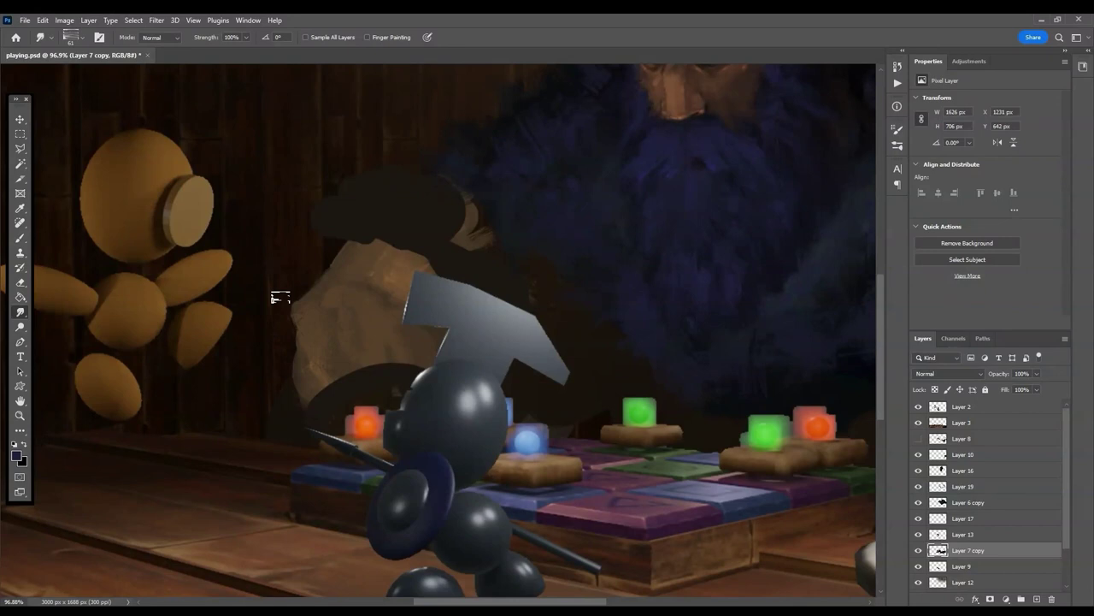
Select Layer 7 copy and smudge the brown shape behind the knight.
{"action": "left_click", "coordinate": [962, 519]}
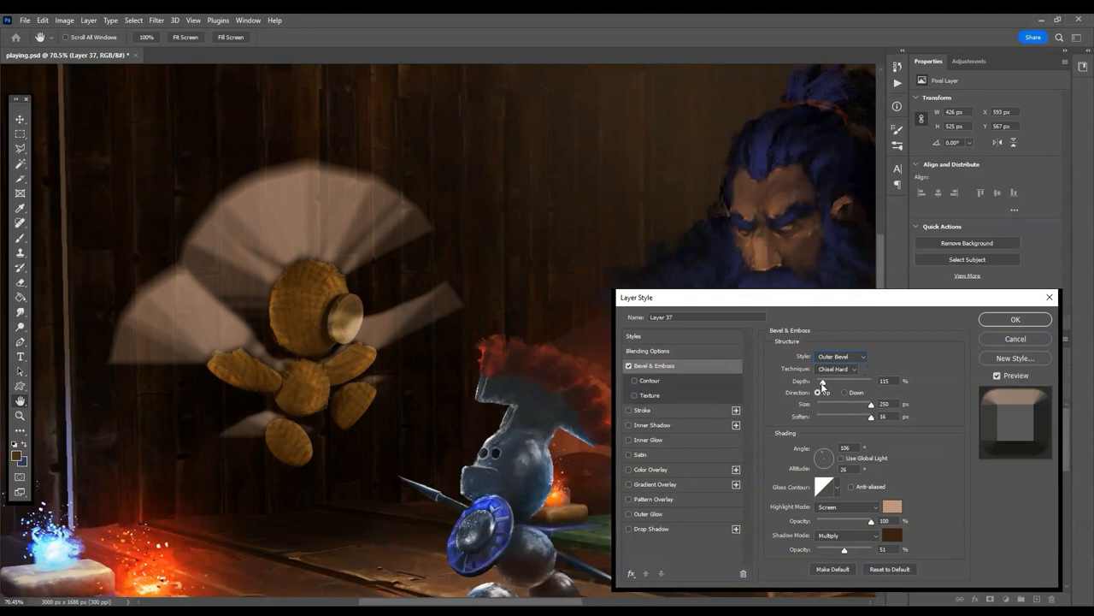
Adjust the depth of Layer 37's Chisel Hard outer bevel and apply it.
{"action": "left_click", "coordinate": [1015, 319]}
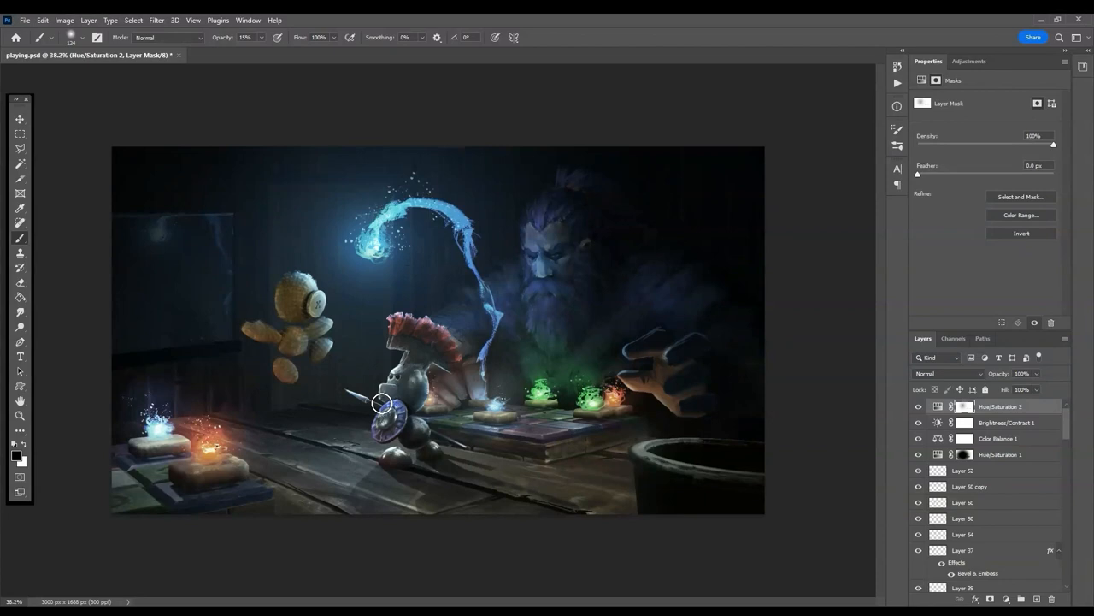
Scroll while refining the Hue/Saturation 2 mask on the tavern painting.
{"action": "scroll", "scroll_direction": "down", "scroll_amount": 3}
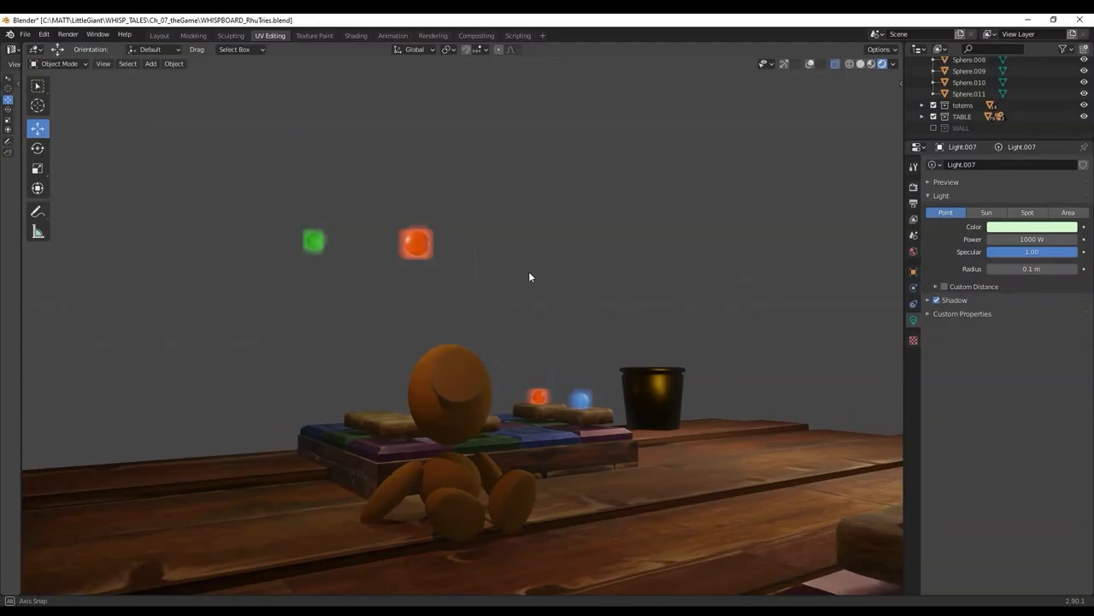
Orbit the Blender view around the game table to bring the doll to the front.
{"action": "left_click_drag", "start_coordinate": [529, 277], "coordinate": [567, 383]}
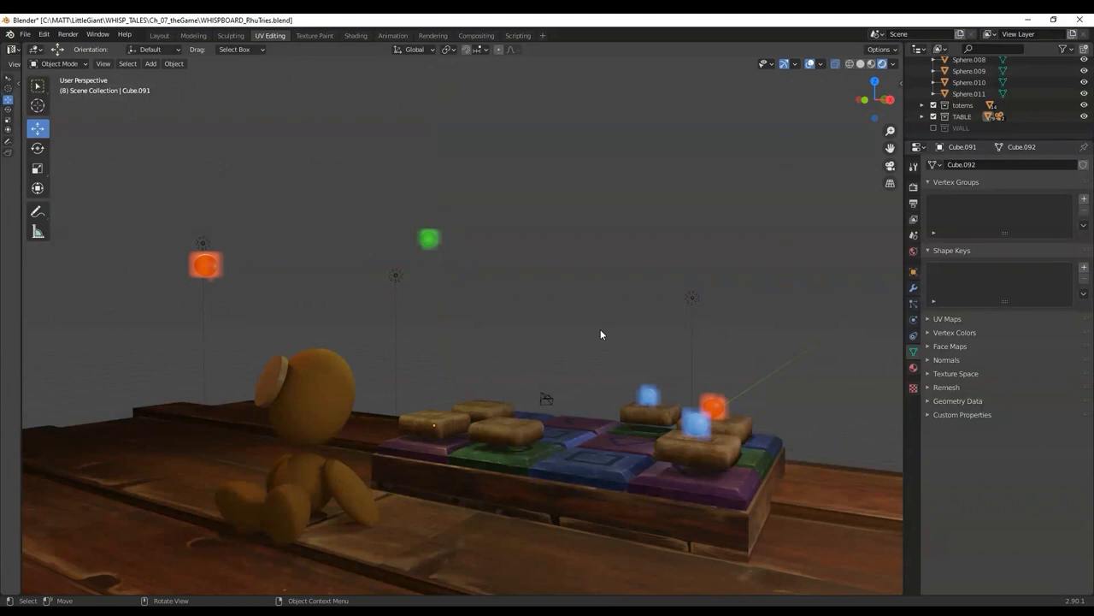
{"action": "left_click_drag", "start_coordinate": [599, 342], "coordinate": [444, 185]}
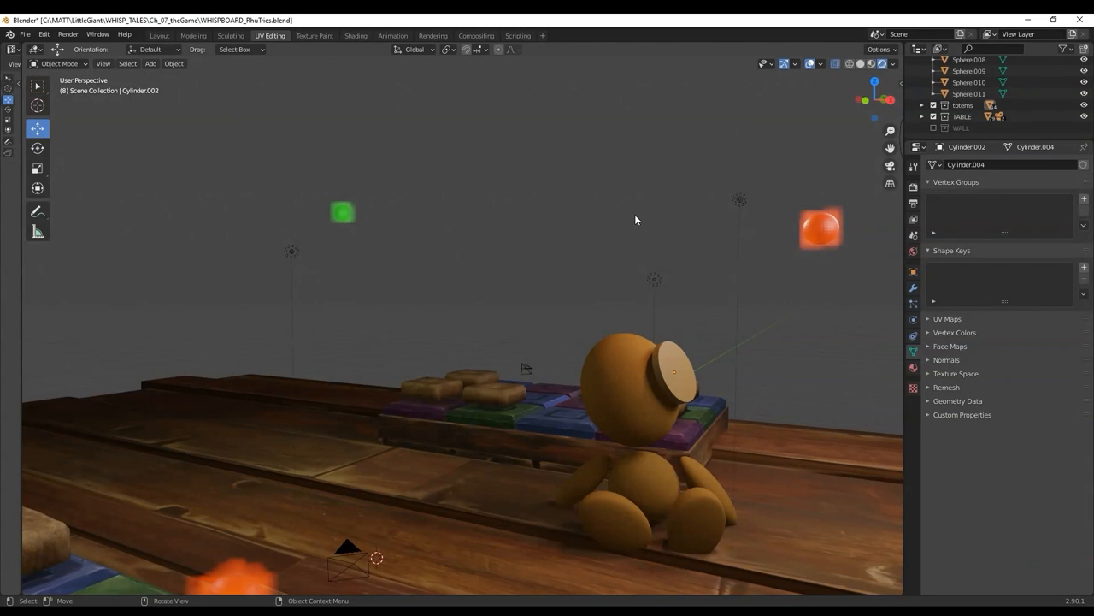
{"action": "left_click_drag", "start_coordinate": [636, 221], "coordinate": [589, 254]}
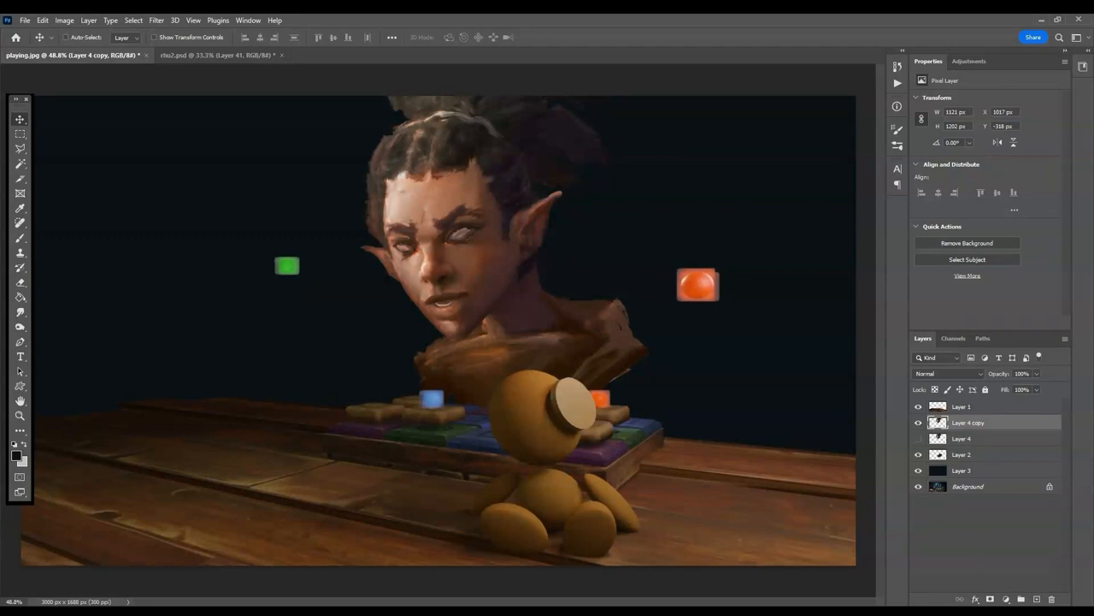
Select Layer 2 in the Layers panel to rework the elf's face.
{"action": "left_click", "coordinate": [961, 454]}
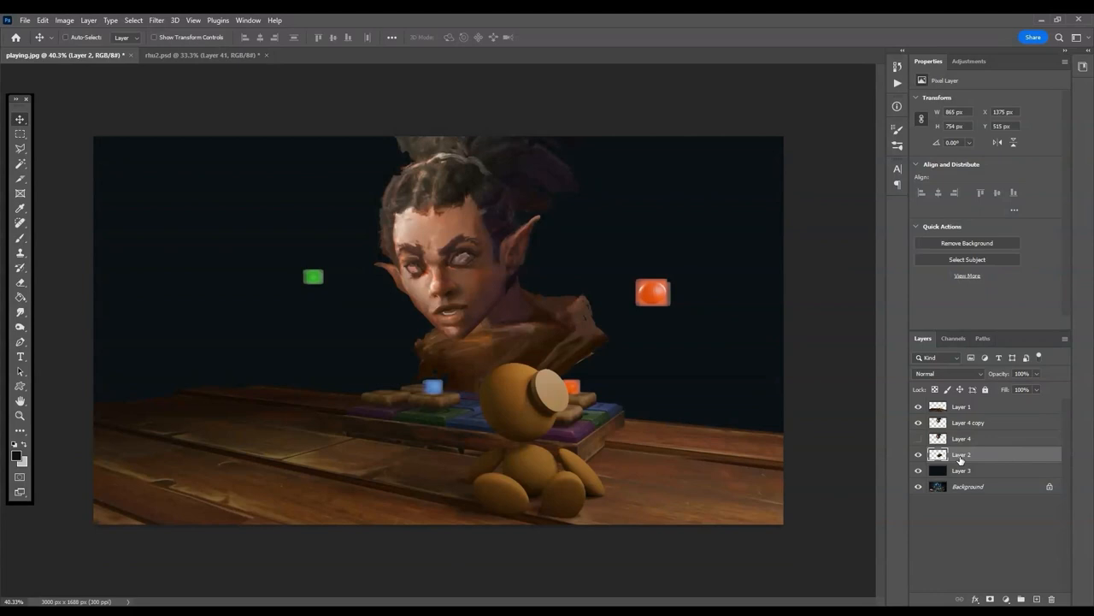
{"action": "left_click", "coordinate": [968, 438]}
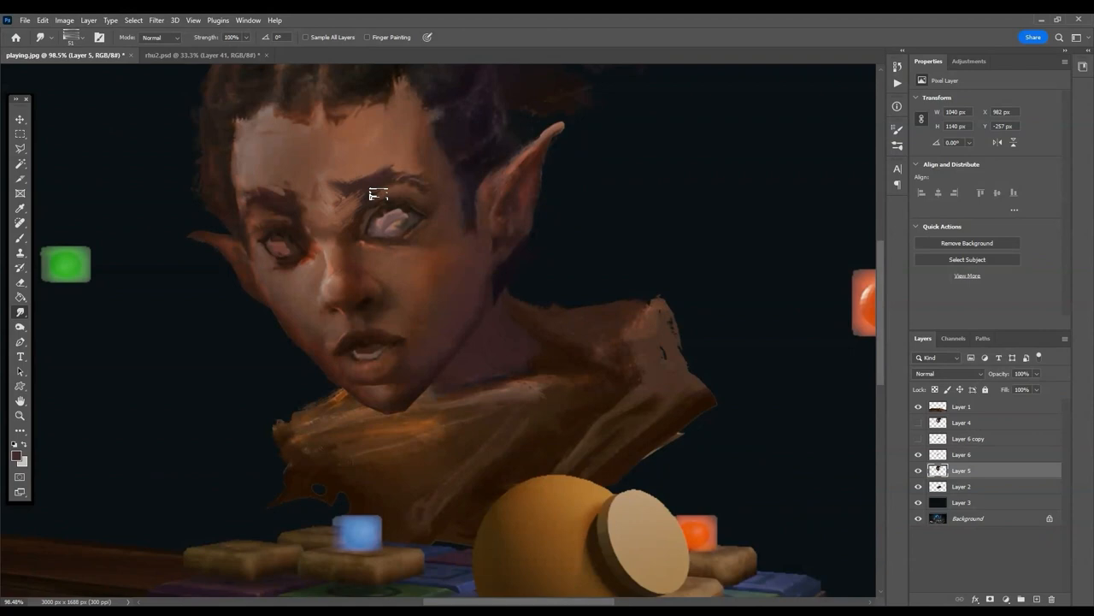
Select Layer 6 and the layer below it for painting the magic swirls.
{"action": "left_click", "coordinate": [961, 454]}
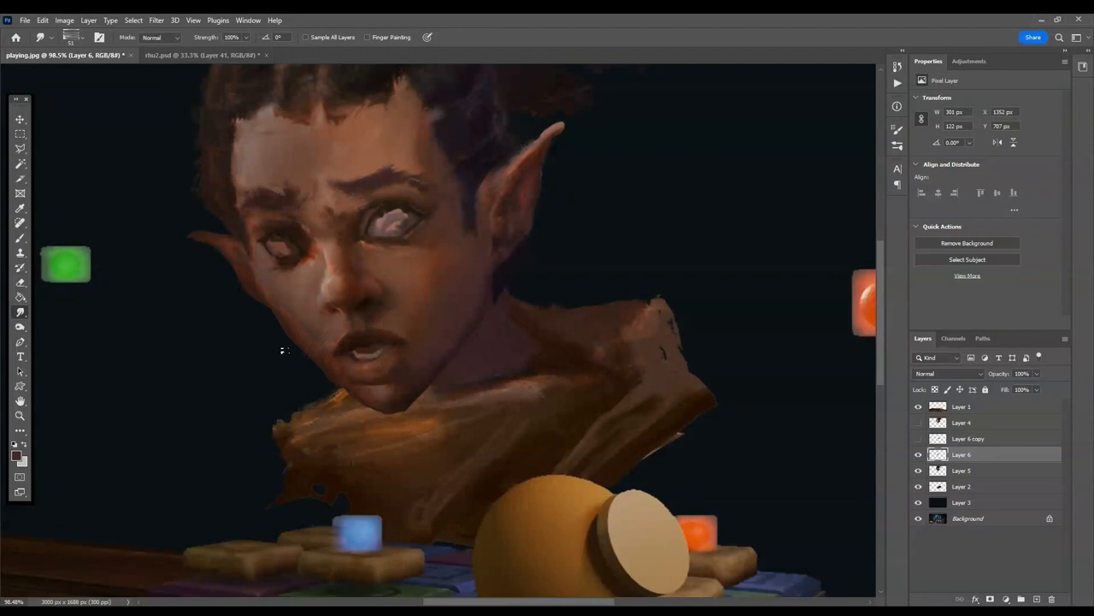
{"action": "left_click", "coordinate": [961, 471]}
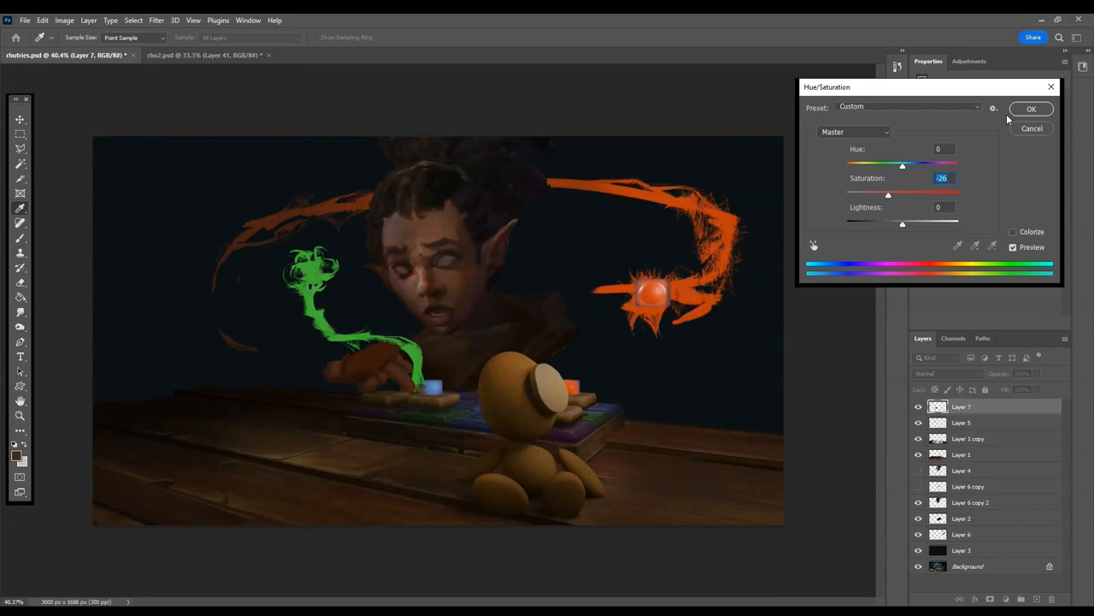
Confirm the -26 saturation change and select Layer 6 copy 2 for the hand.
{"action": "left_click", "coordinate": [1032, 108]}
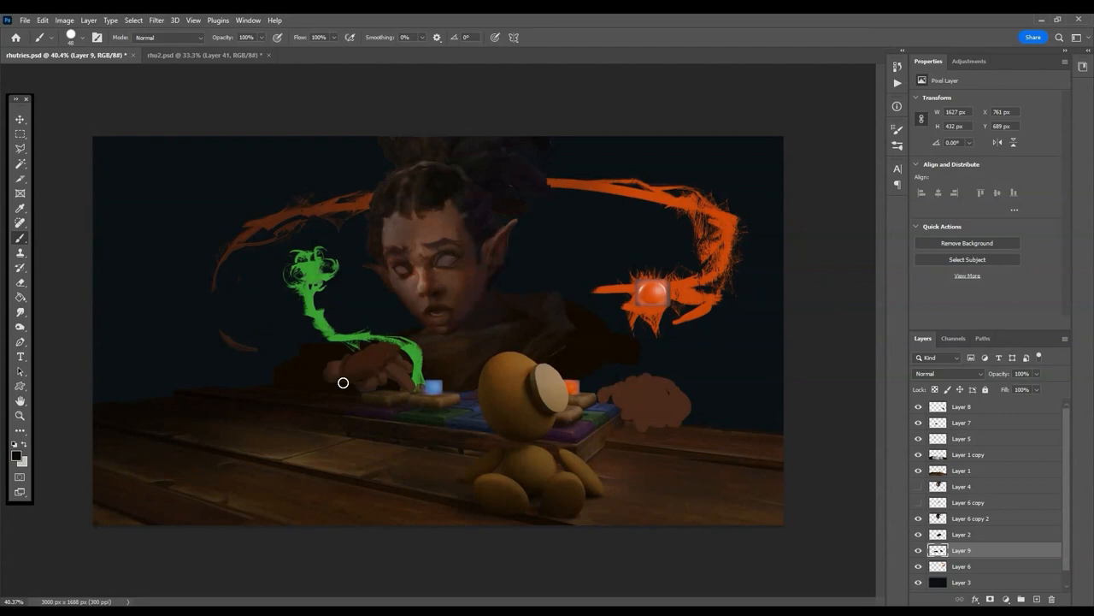
{"action": "left_click", "coordinate": [970, 518]}
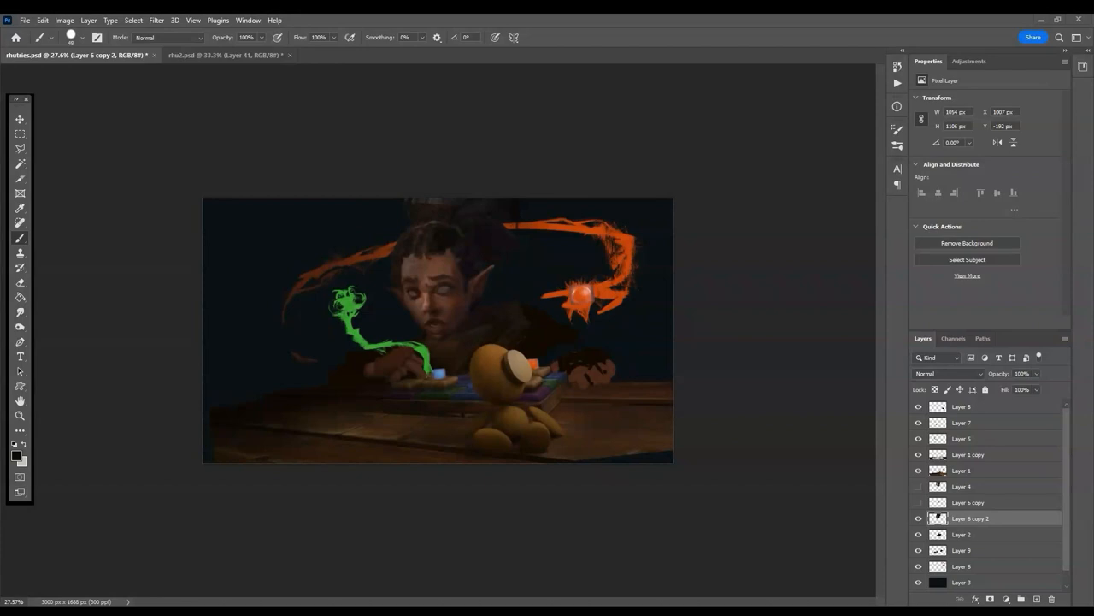